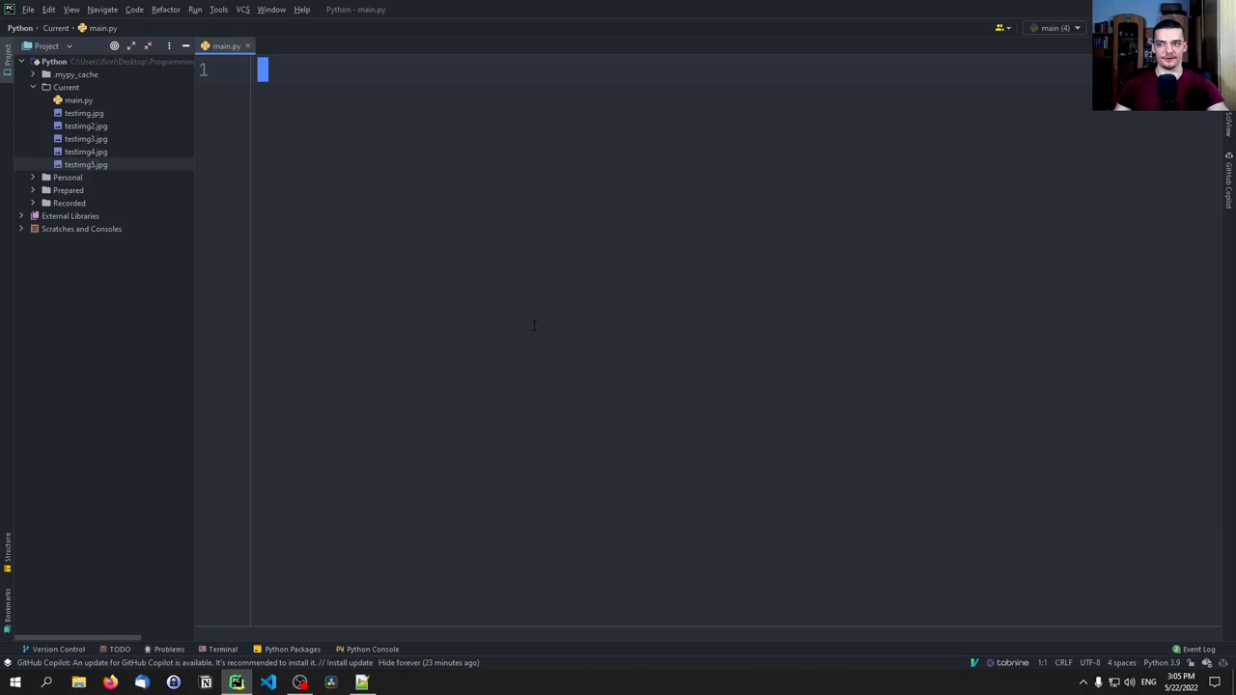
Step: Open testimg.jpg, the blue-and-black cycling jersey image, from the Project panel
{"action": "double_click", "coordinate": [84, 113]}
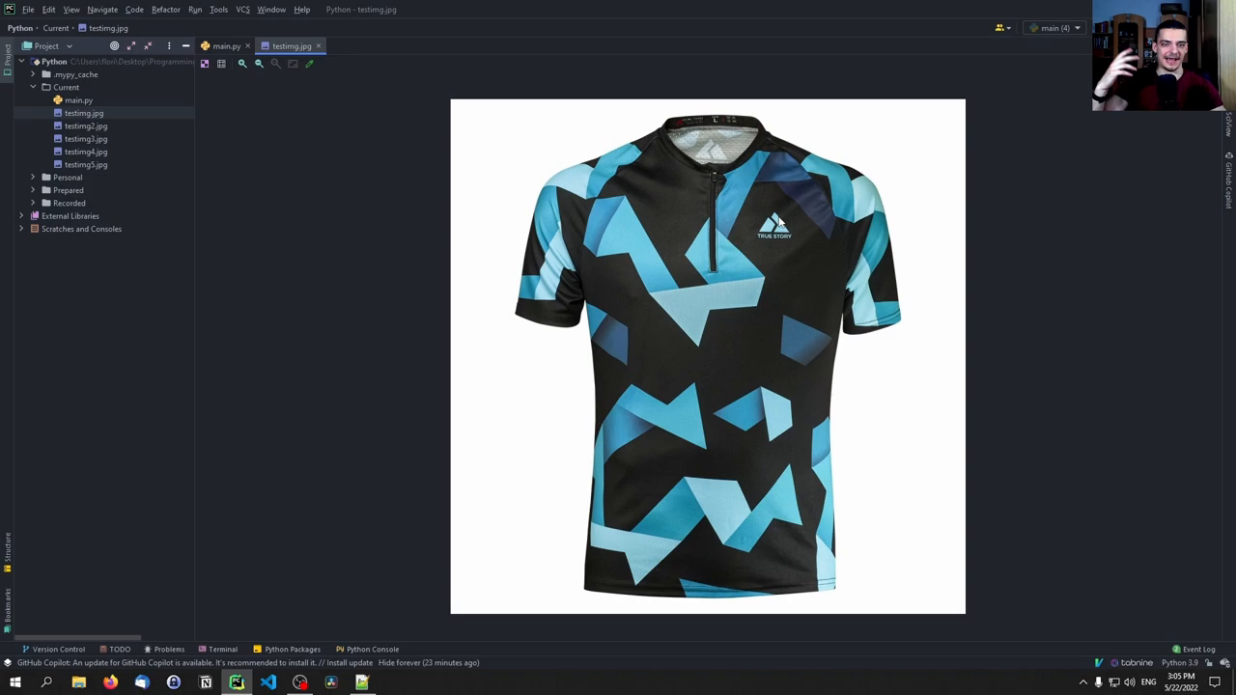
{"action": "mouse_move", "coordinate": [672, 351]}
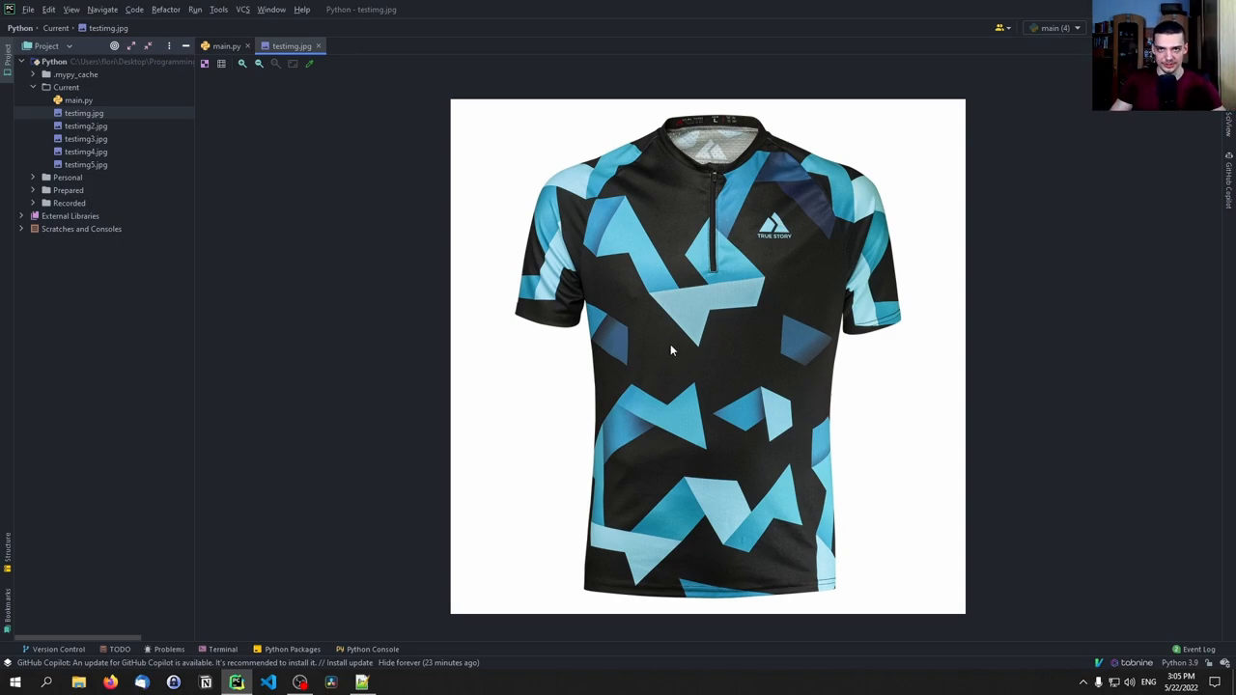
{"action": "mouse_move", "coordinate": [695, 347]}
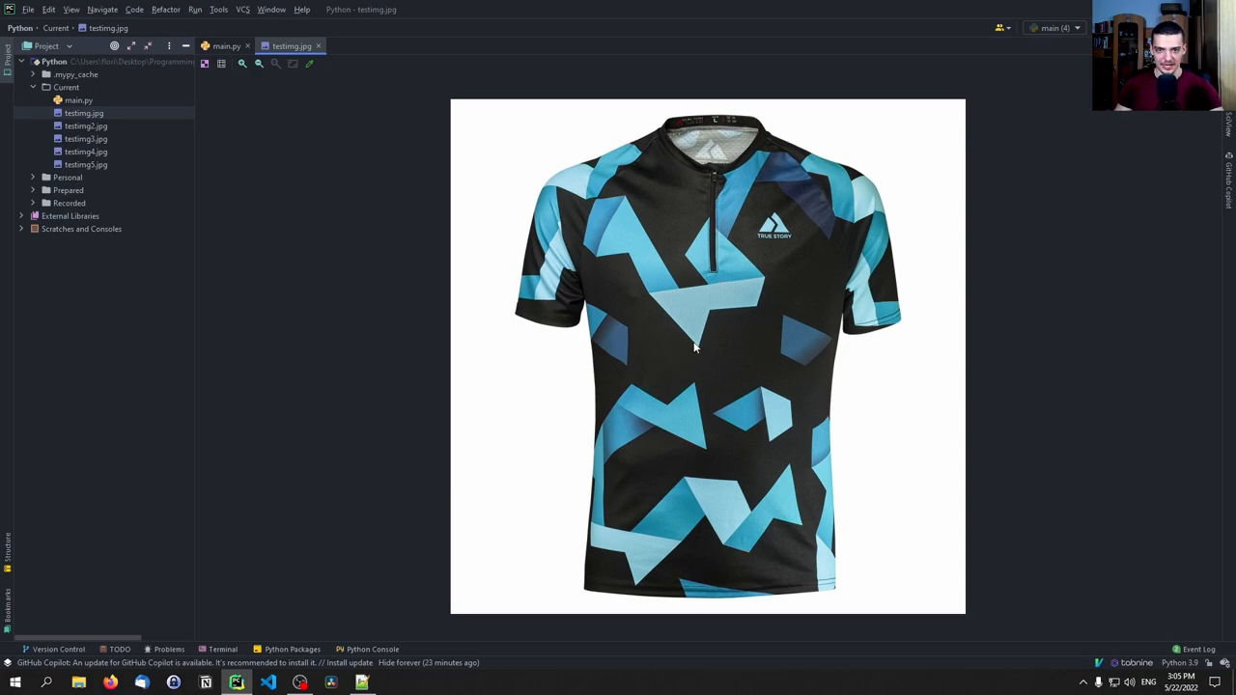
{"action": "mouse_move", "coordinate": [811, 181]}
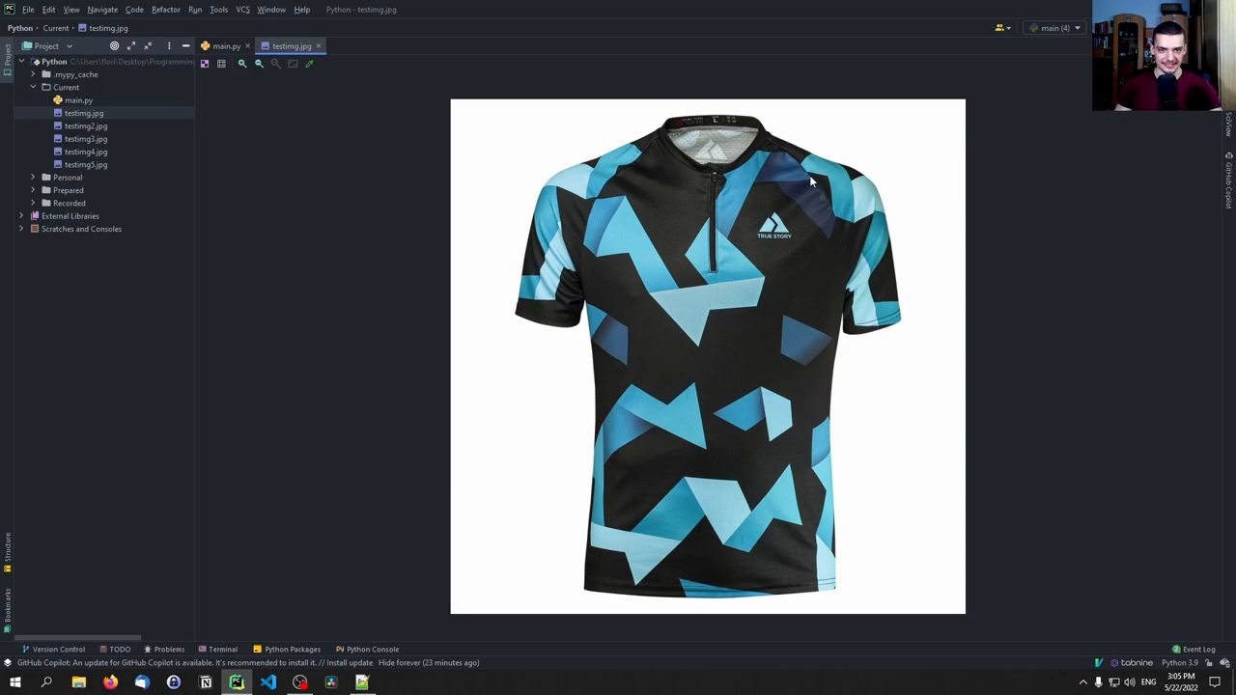
{"action": "mouse_move", "coordinate": [652, 370]}
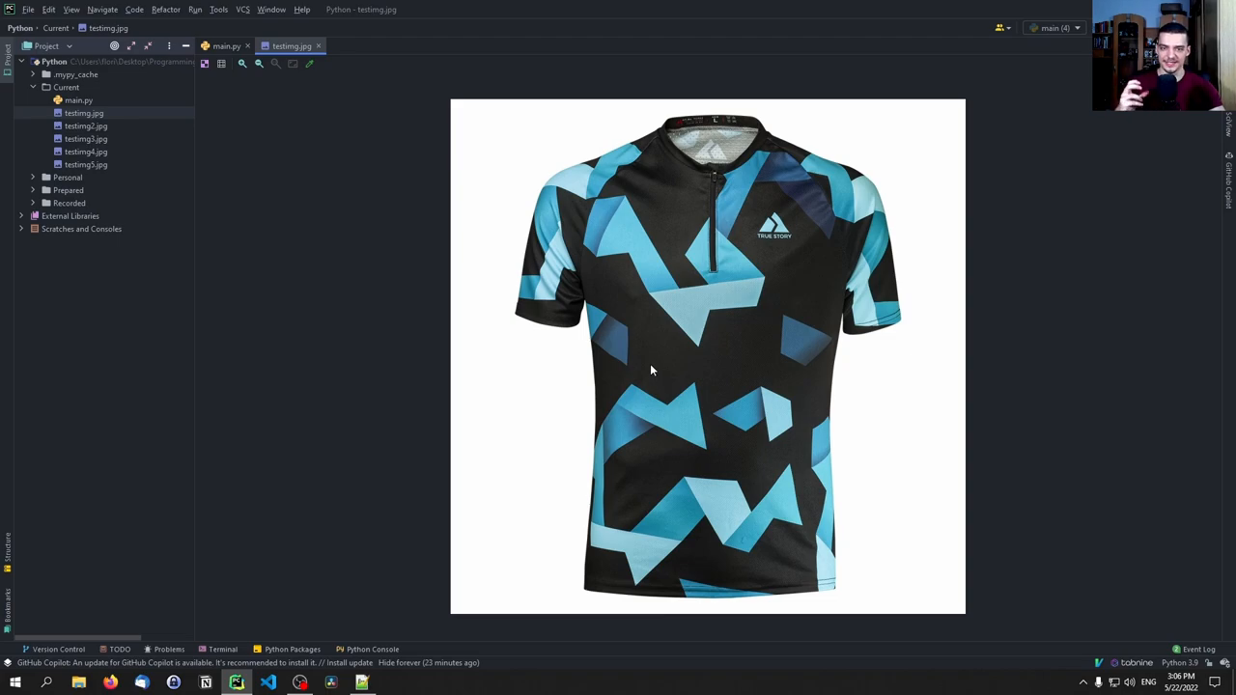
{"action": "mouse_move", "coordinate": [647, 369]}
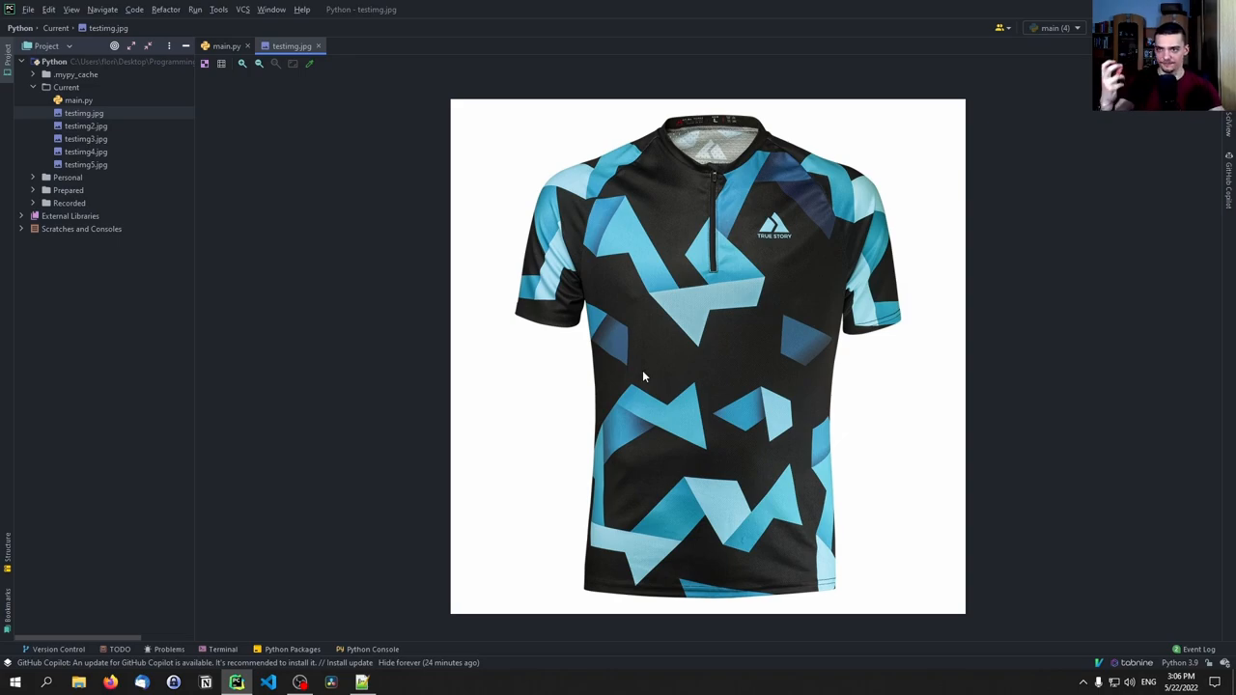
{"action": "mouse_move", "coordinate": [510, 270]}
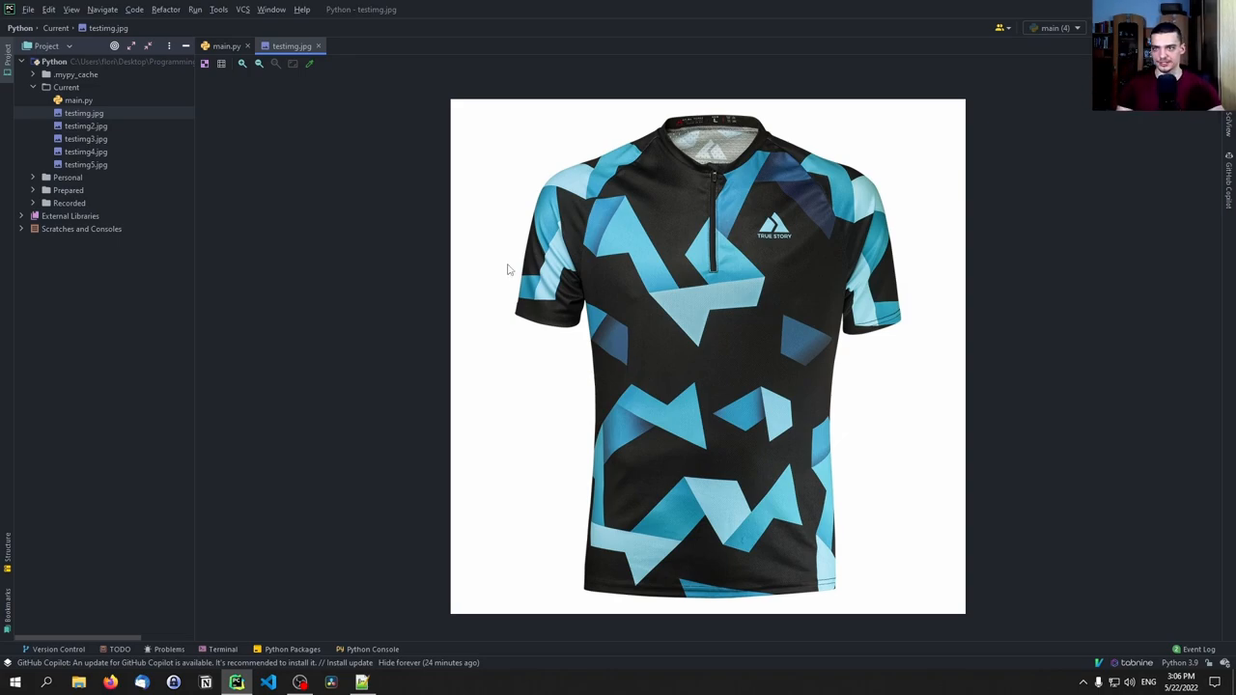
Step: Close the image preview and pip install matplotlib and colorthief in Command Prompt
{"action": "left_click", "coordinate": [226, 45]}
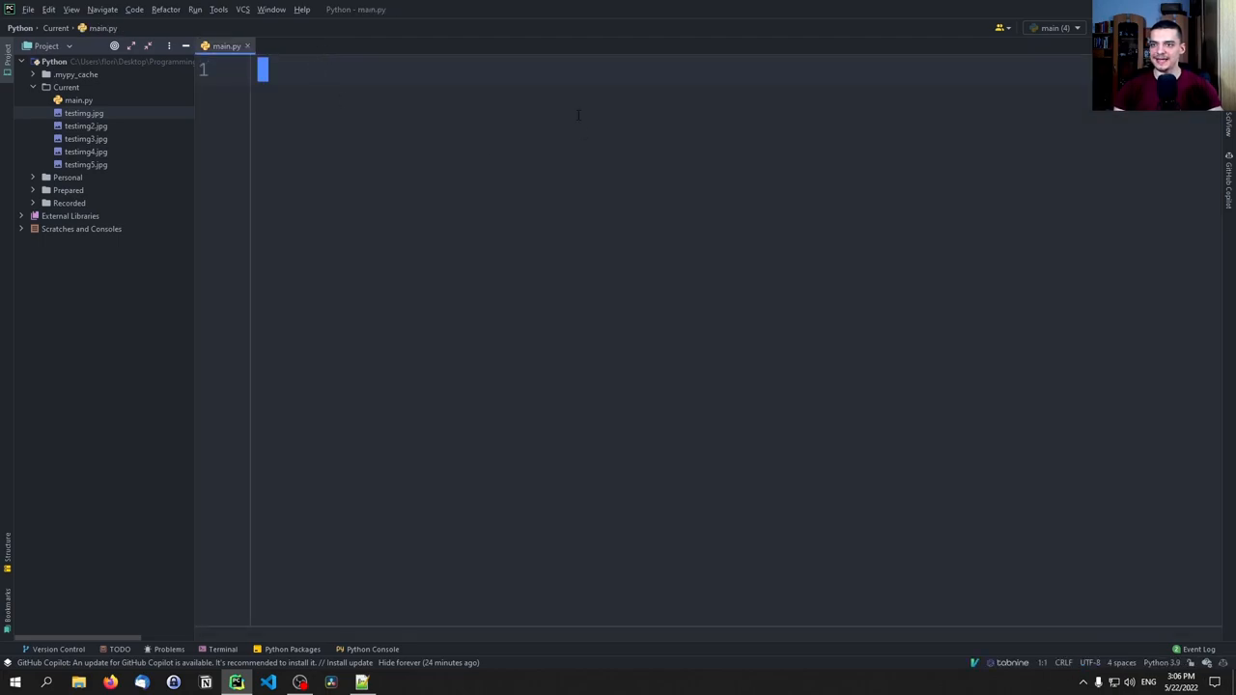
{"action": "left_click", "coordinate": [9, 683]}
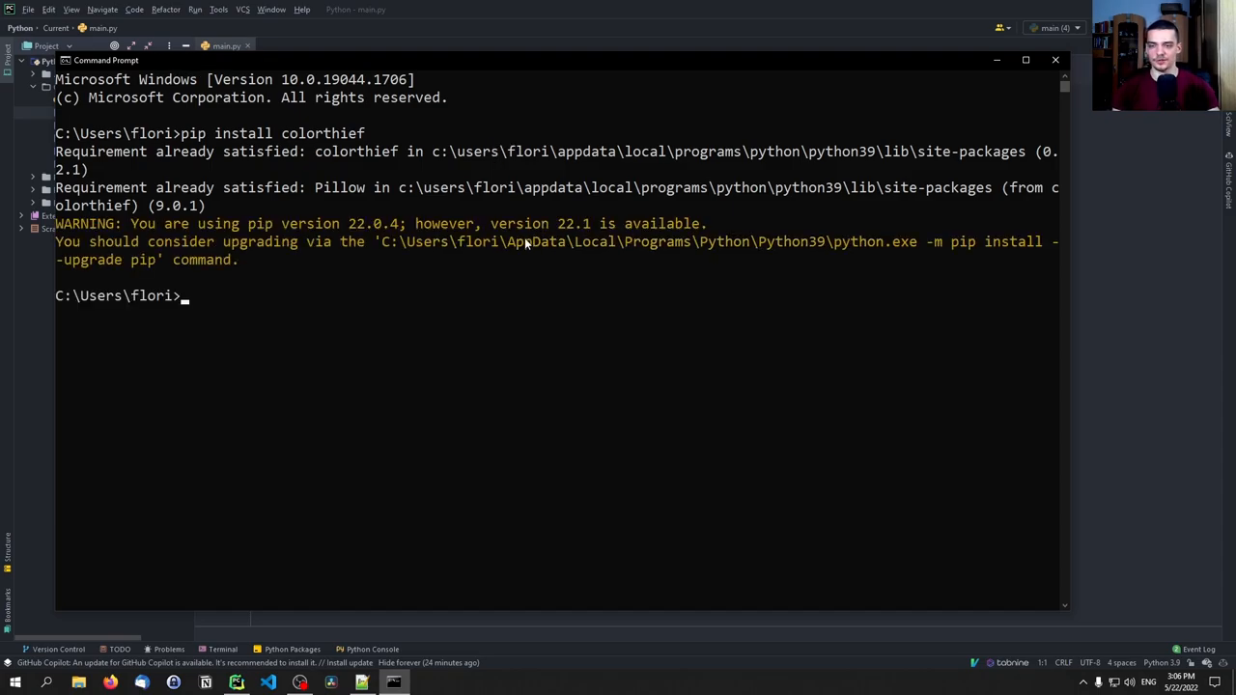
{"action": "type", "text": "pip i"}
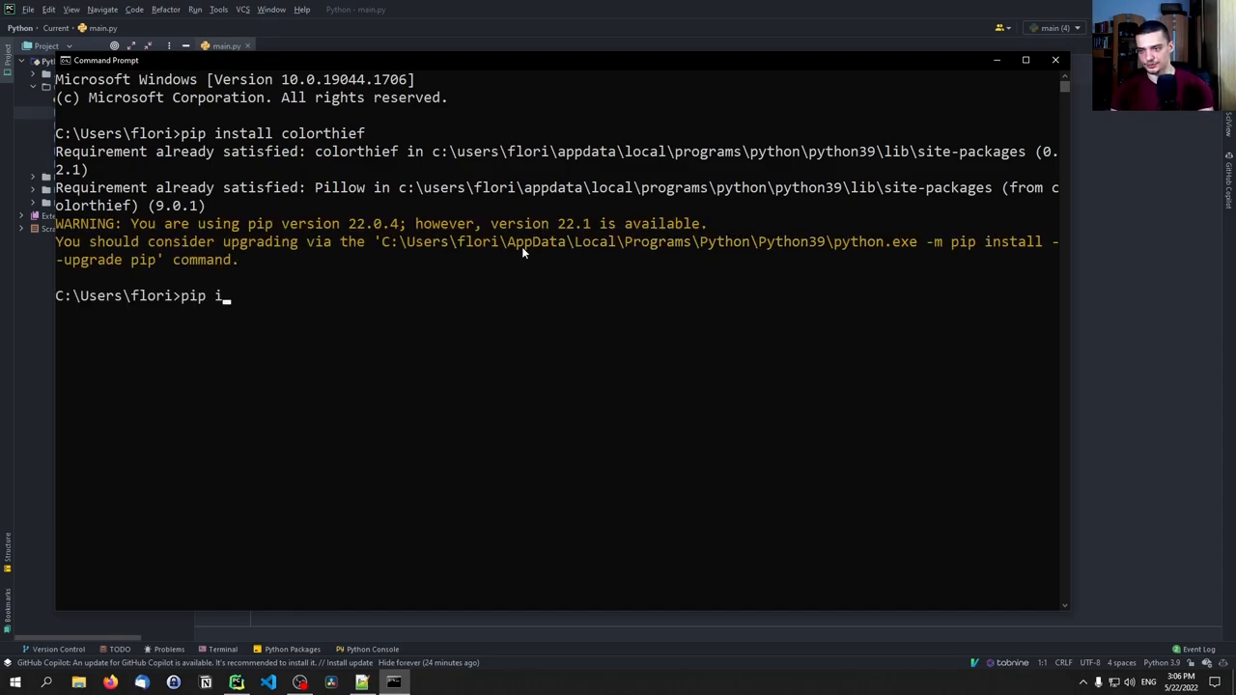
{"action": "type", "text": "nstall matplotlib"}
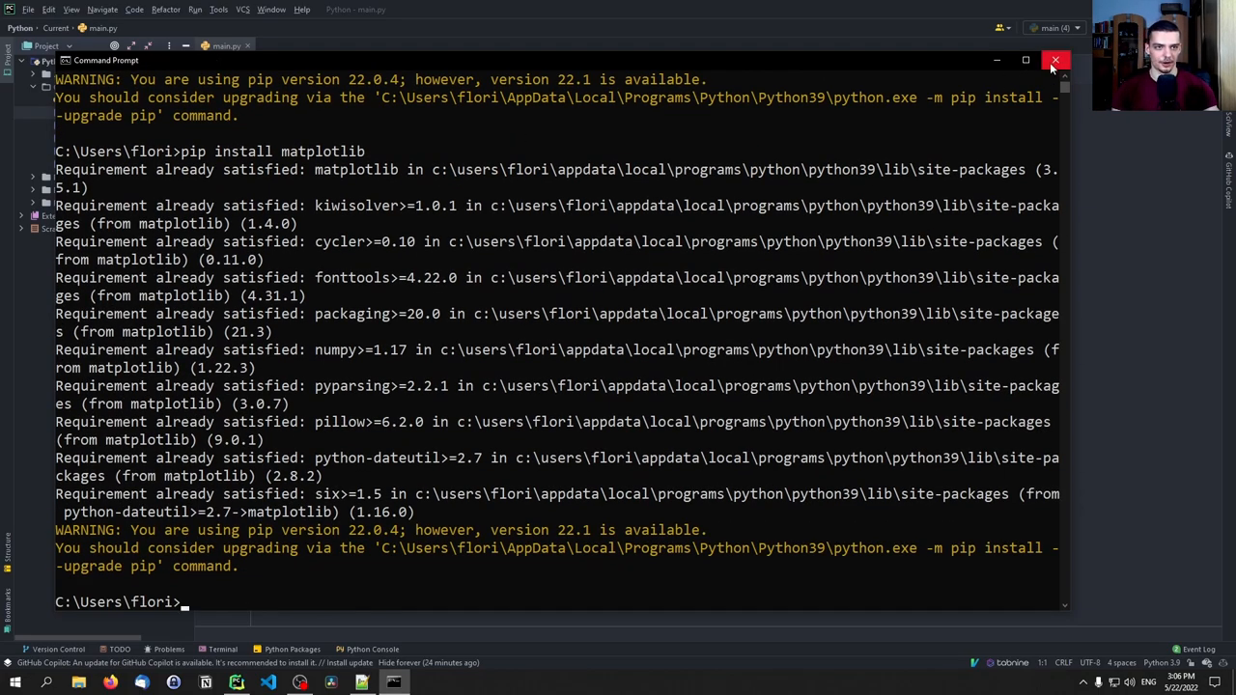
{"action": "left_click", "coordinate": [1056, 60]}
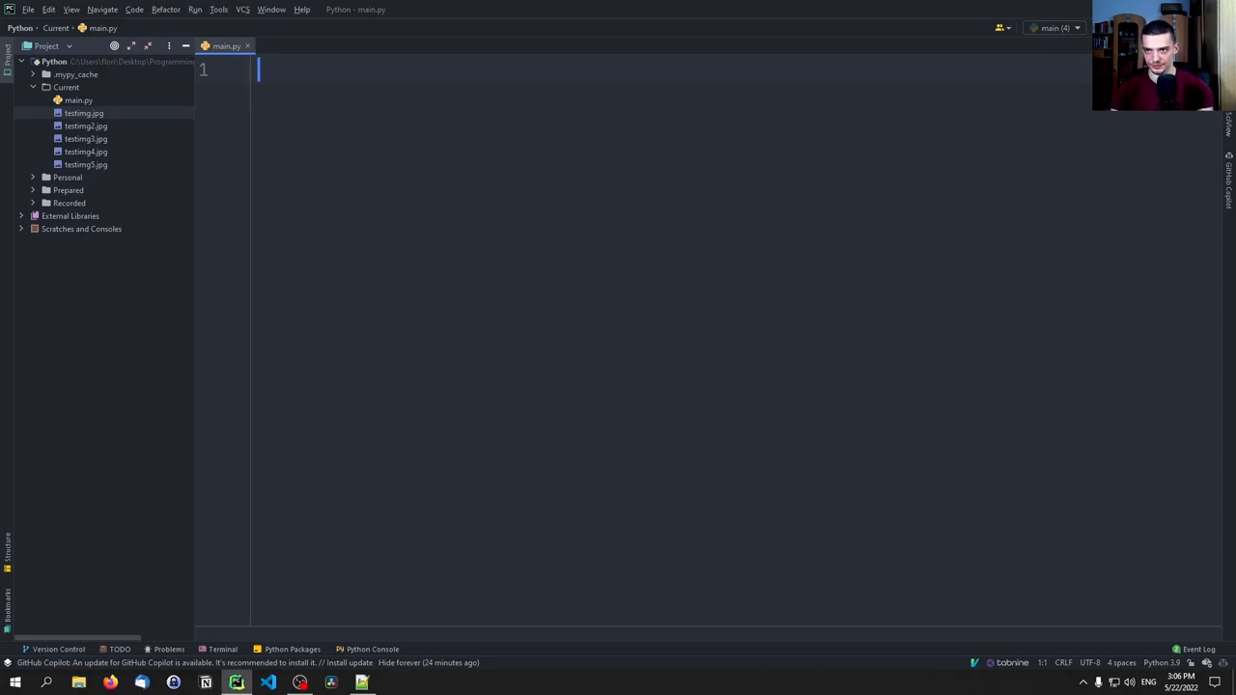
Step: Import ColorThief from colorthief and matplotlib.pyplot as plt in main.py
{"action": "type", "text": "from colorthief"}
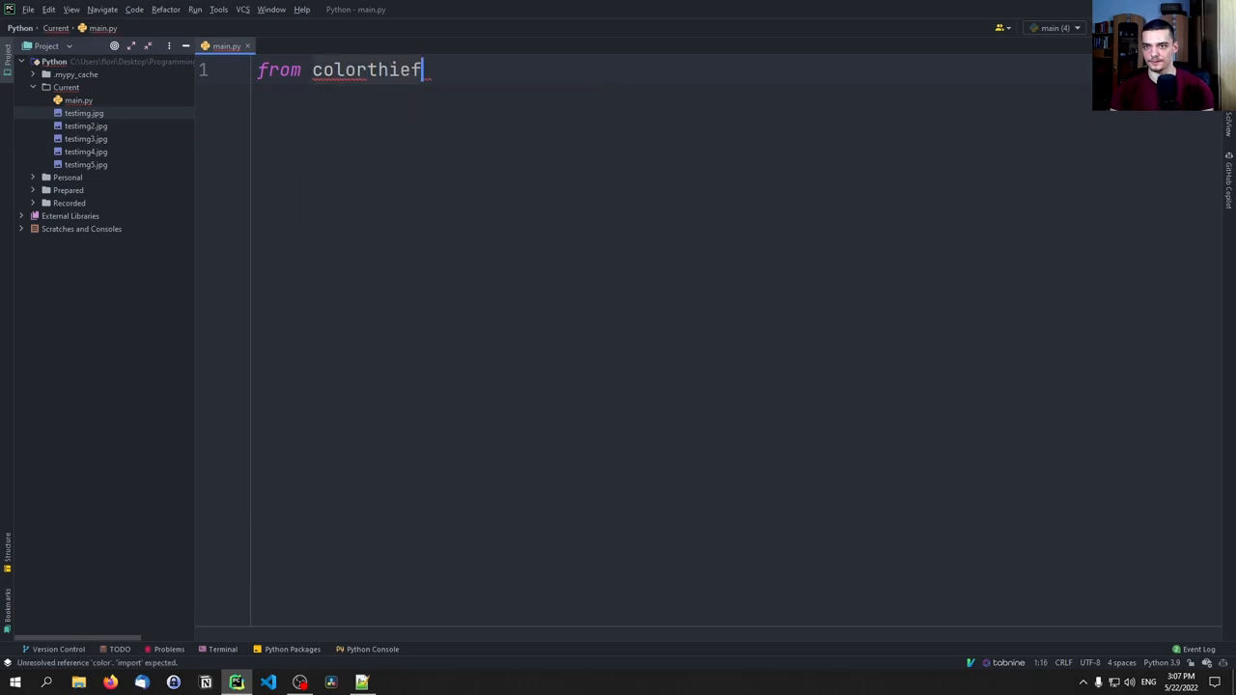
{"action": "type", "text": "import ColorThief"}
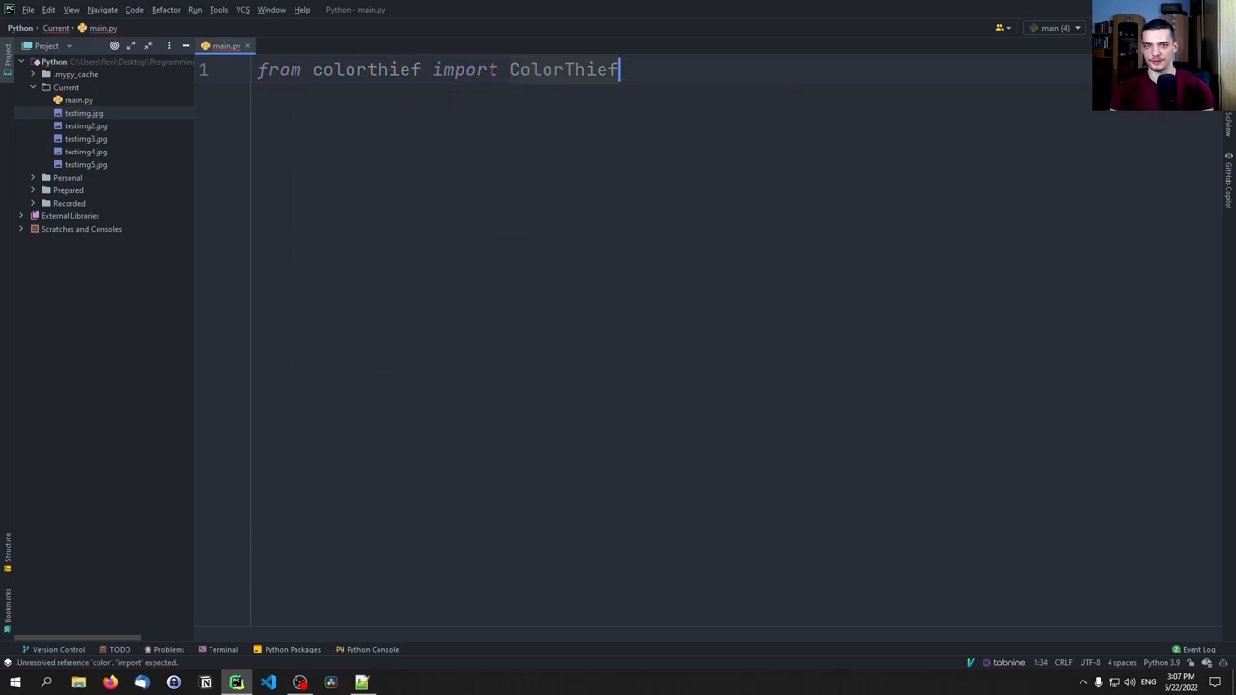
{"action": "type", "text": "f"}
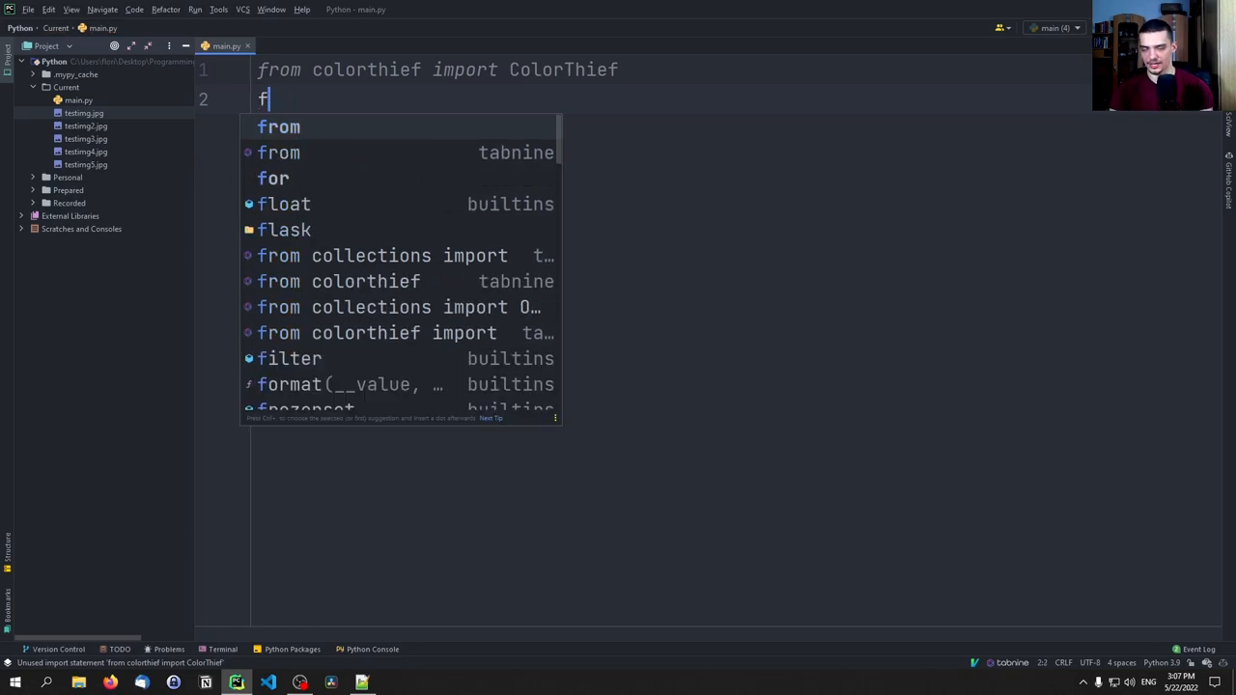
{"action": "type", "text": "import matplotlib"}
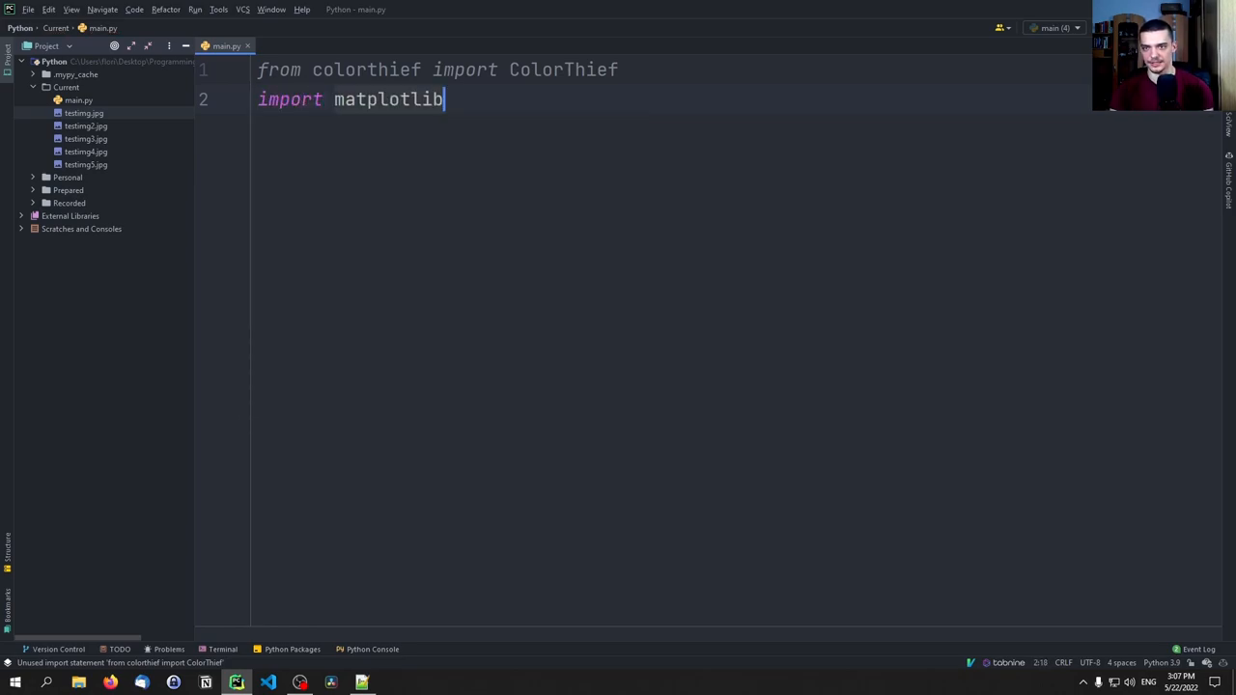
{"action": "type", "text": ".pyplot as pl"}
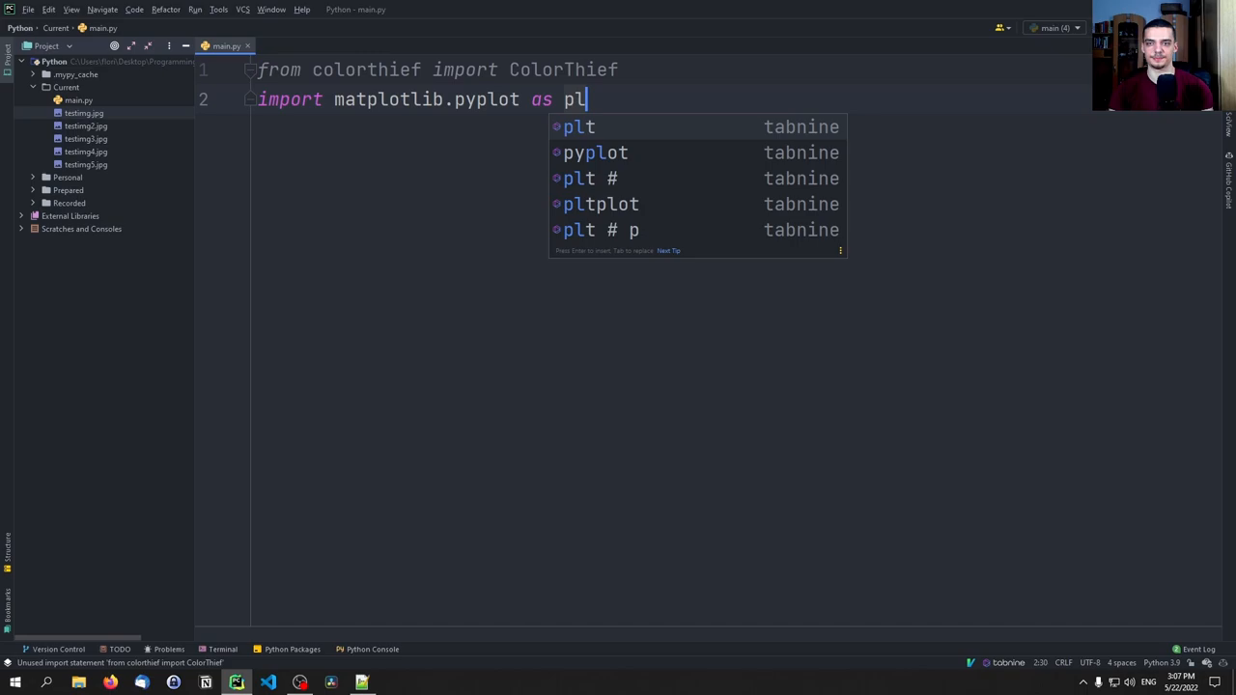
{"action": "type", "text": "t"}
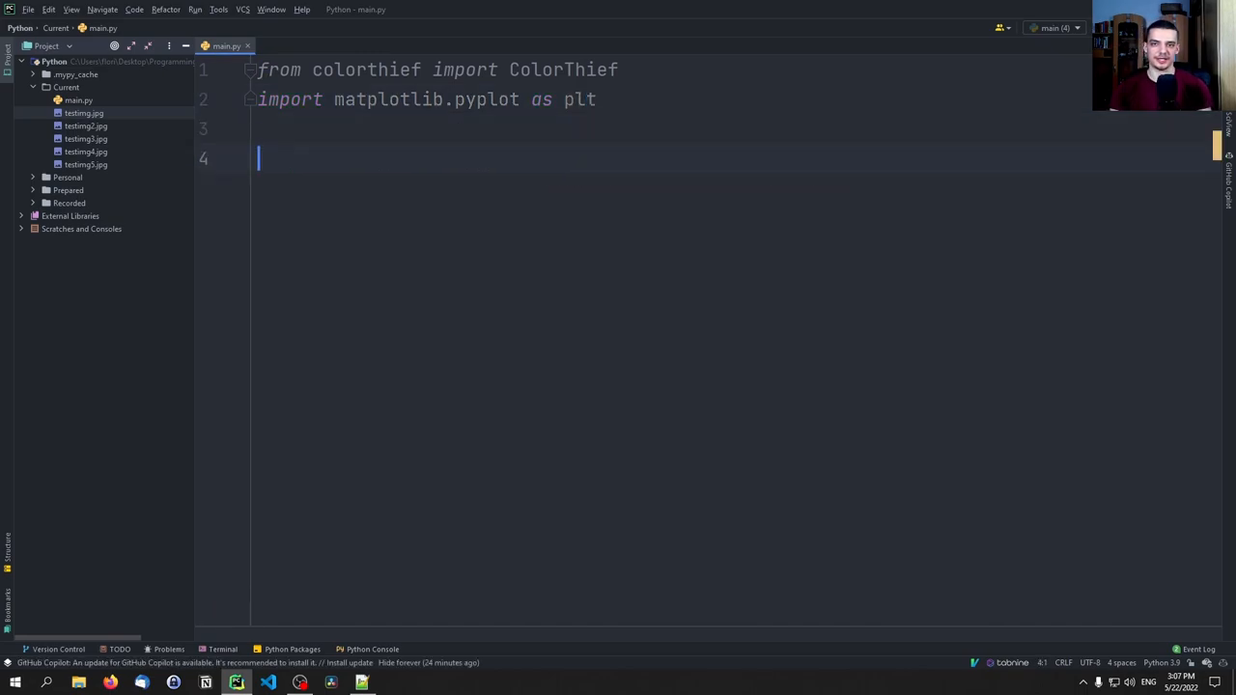
Step: Load testimg.jpg with ColorThief and print its dominant colour at quality=1
{"action": "type", "text": "ct = ColorThief(\"t"}
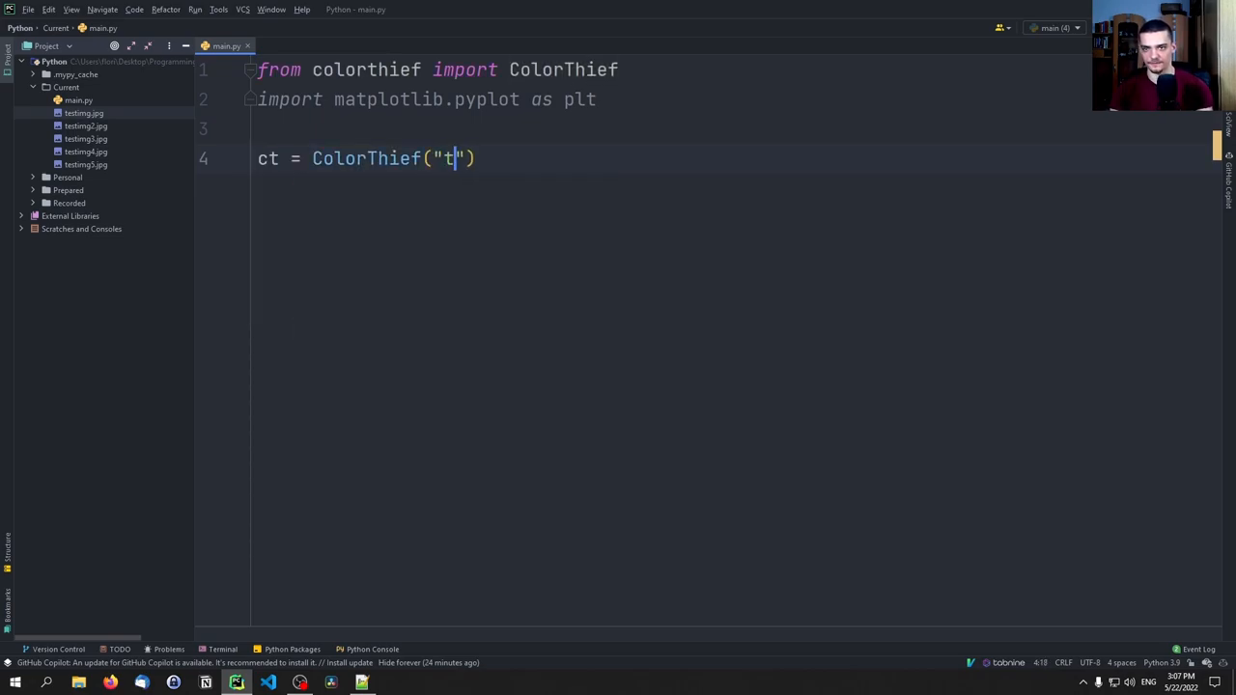
{"action": "type", "text": "estimg.jpg"}
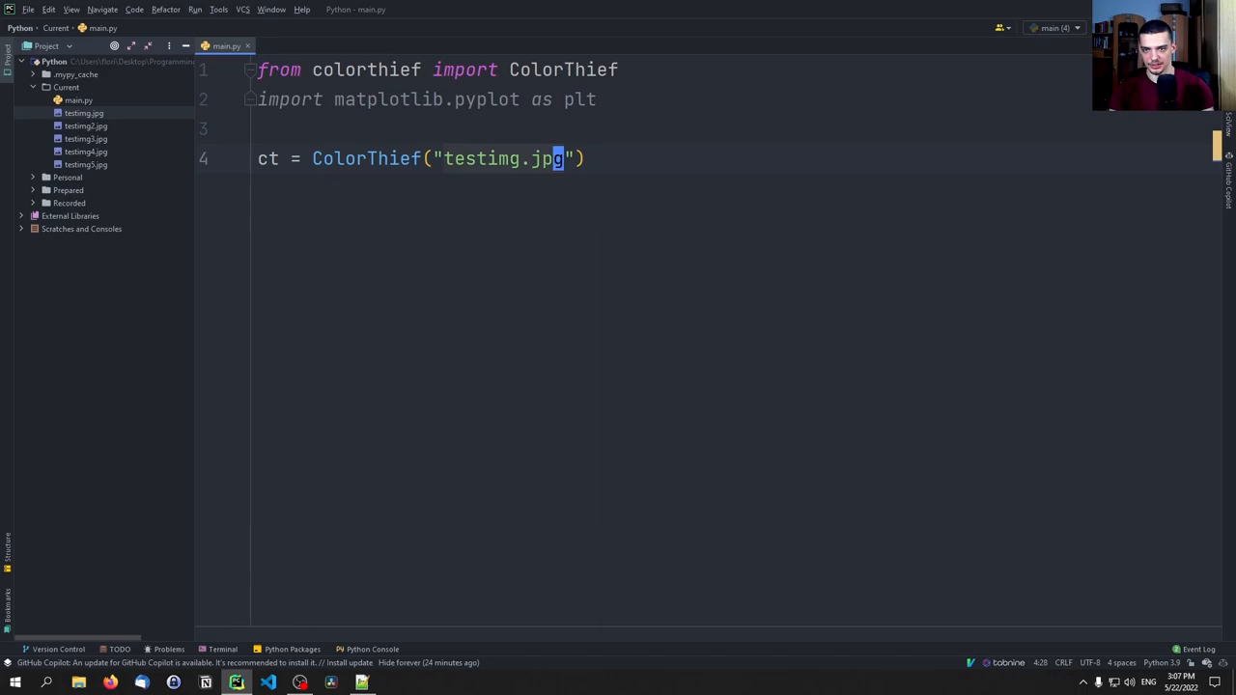
{"action": "key", "text": "enter"}
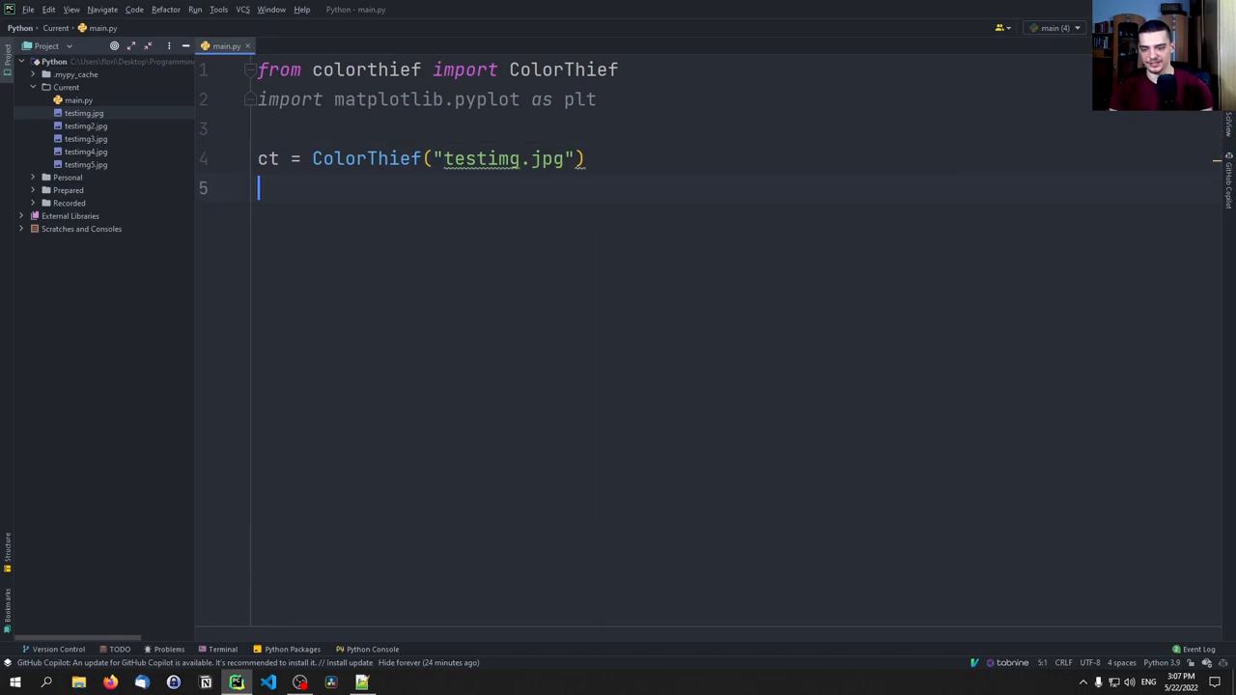
{"action": "type", "text": "print(ct.get_color("}
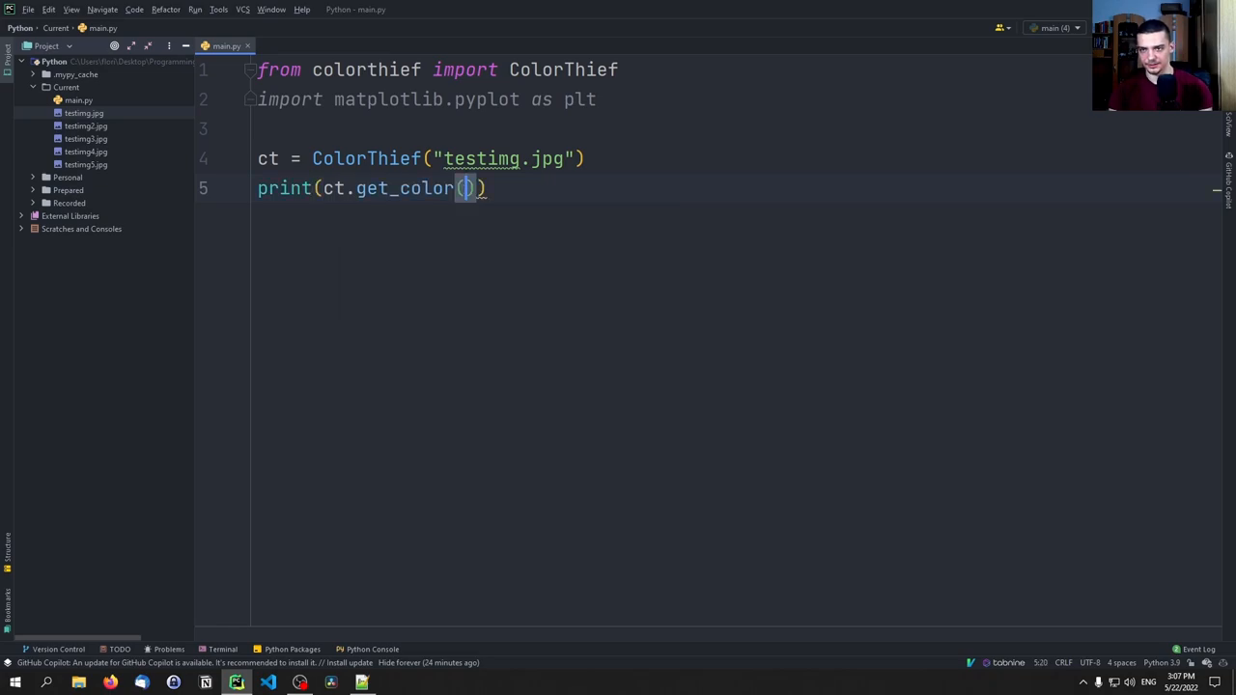
{"action": "type", "text": "quality=1"}
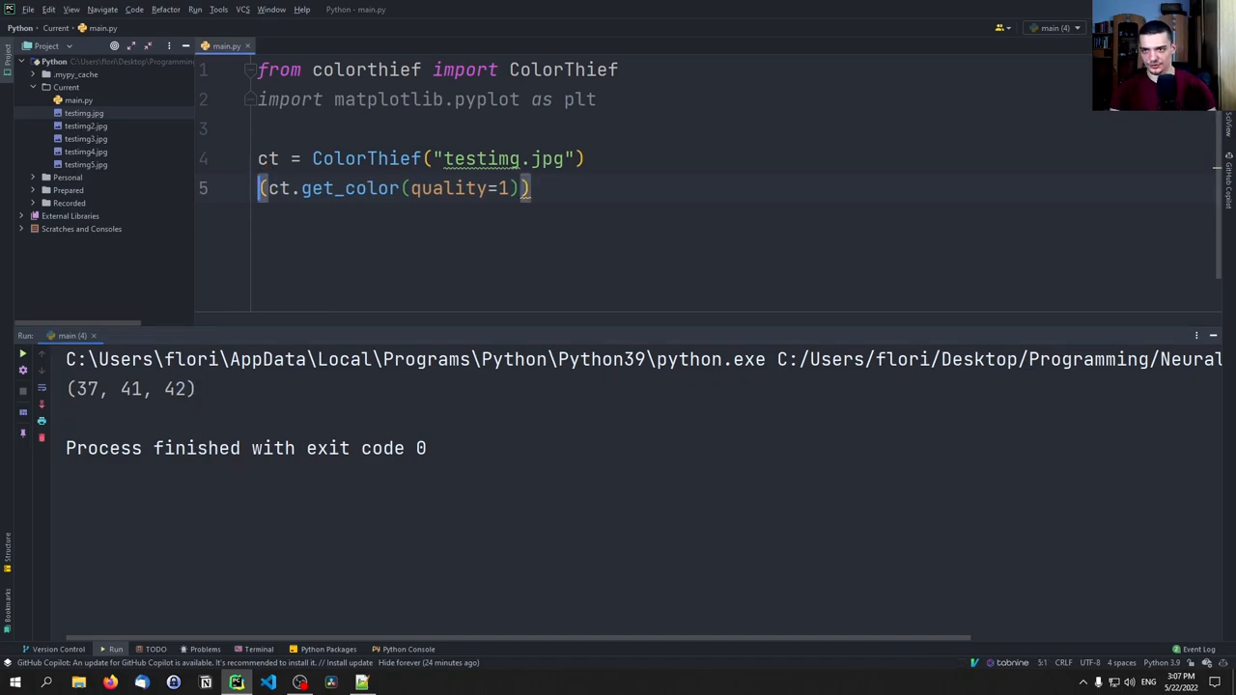
Step: Plot dominant_color with plt.imshow([[dominant_color]]) and plt.show(), then close the swatch figure
{"action": "type", "text": "dominant_color ="}
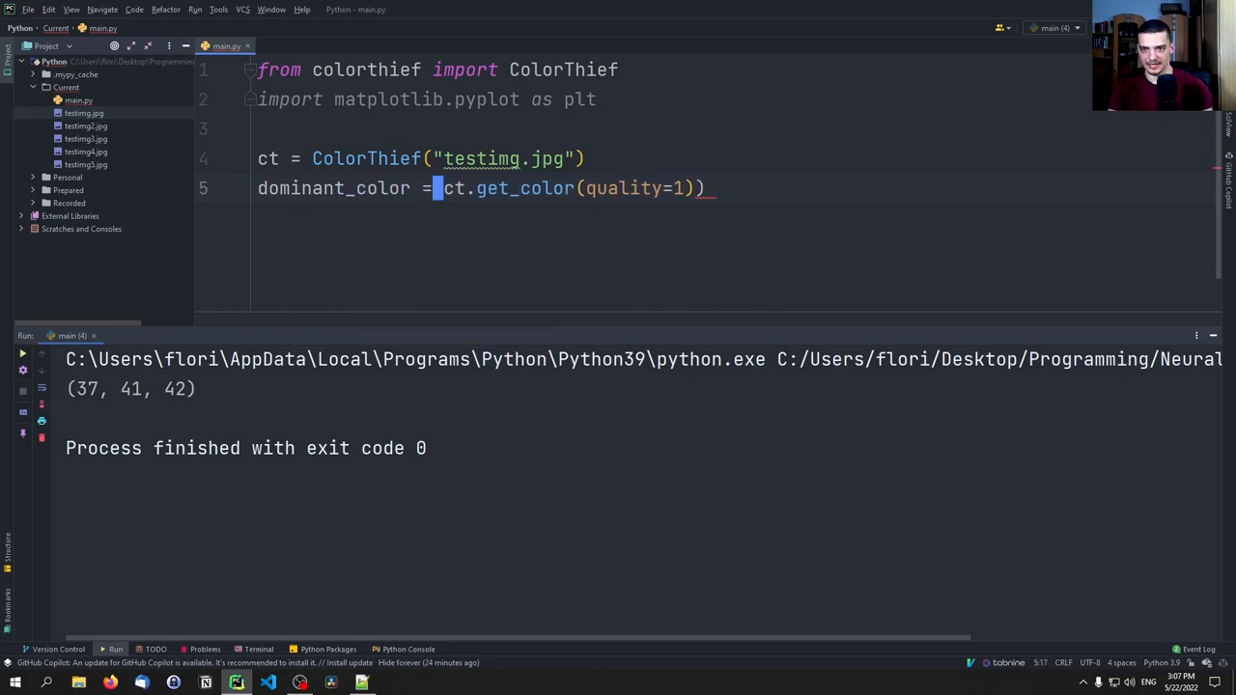
{"action": "type", "text": "p"}
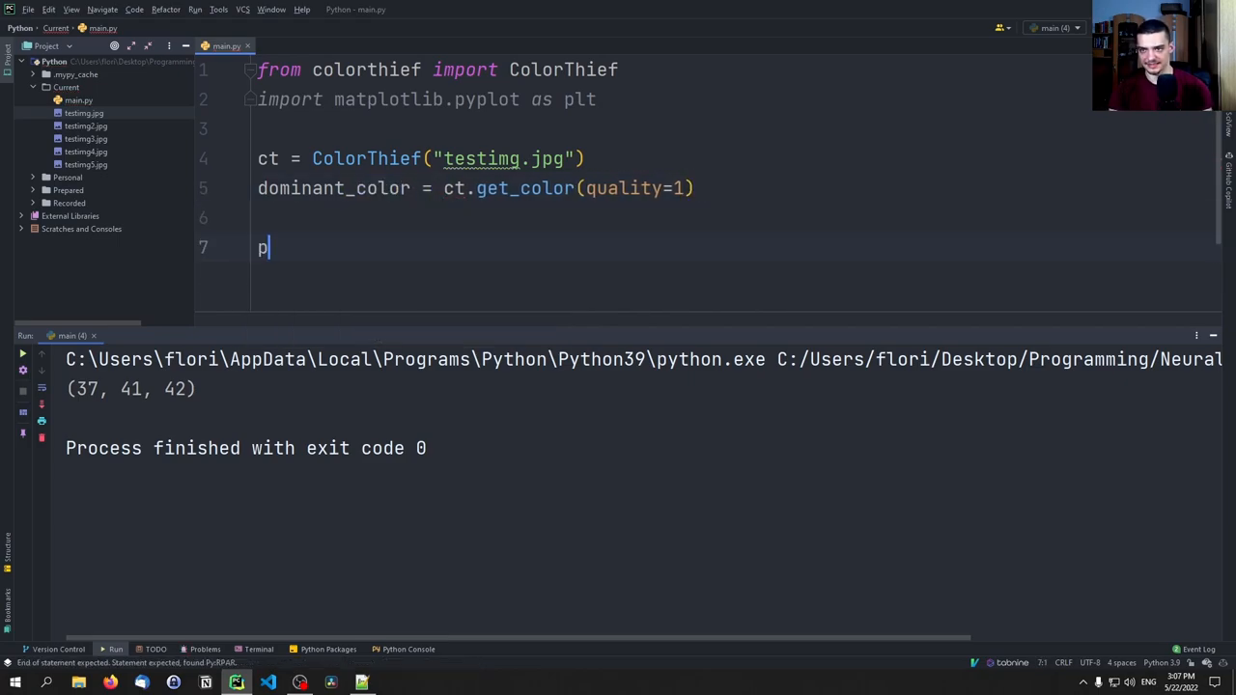
{"action": "type", "text": "lt.imshow("}
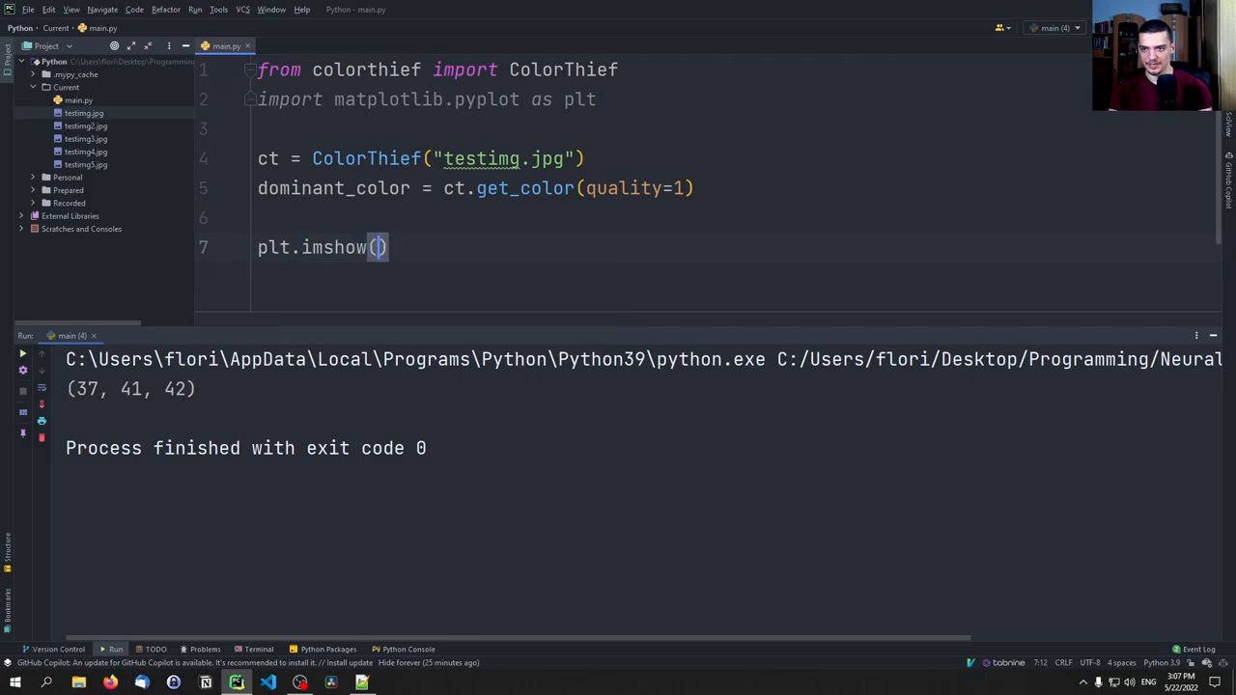
{"action": "type", "text": "[[]]"}
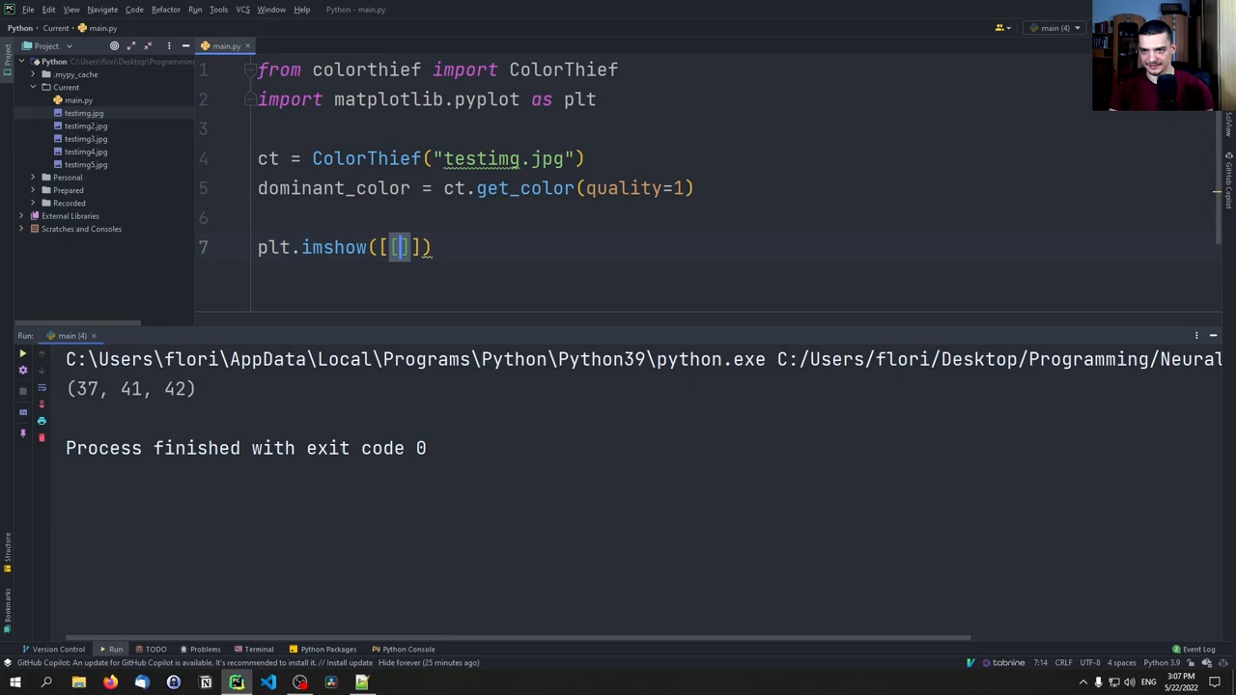
{"action": "type", "text": "dominant_color"}
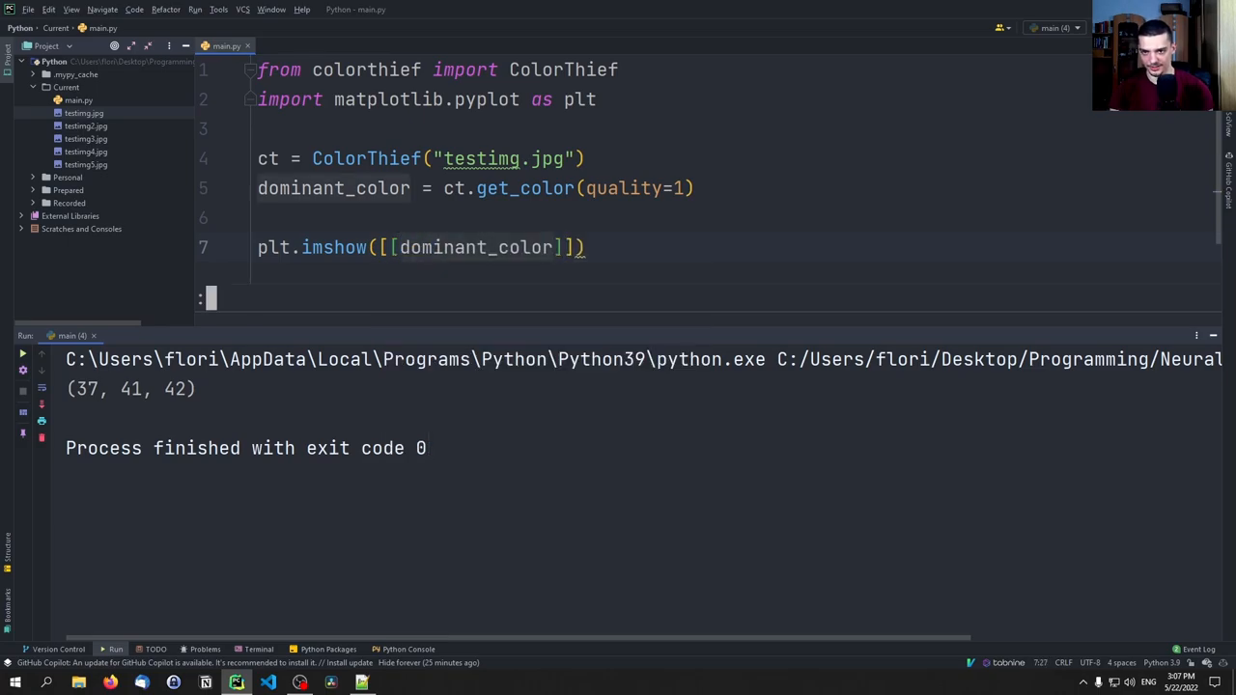
{"action": "type", "text": "plt.show("}
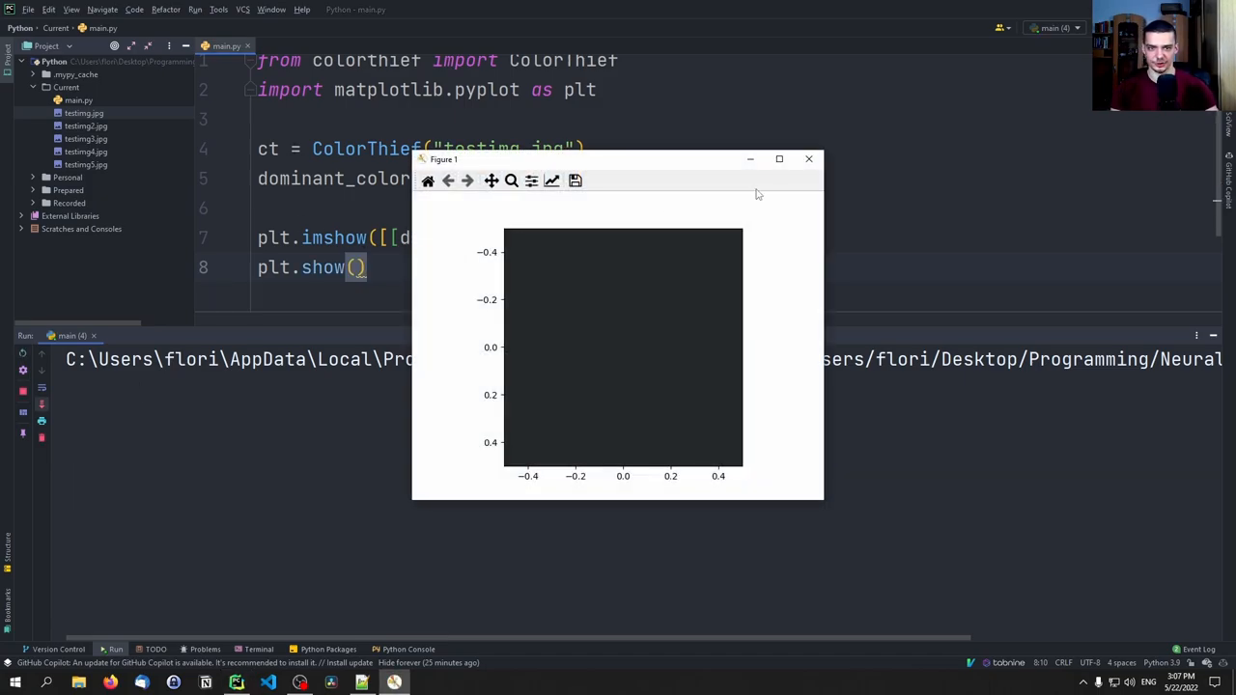
{"action": "left_click_drag", "start_coordinate": [618, 158], "coordinate": [561, 88]}
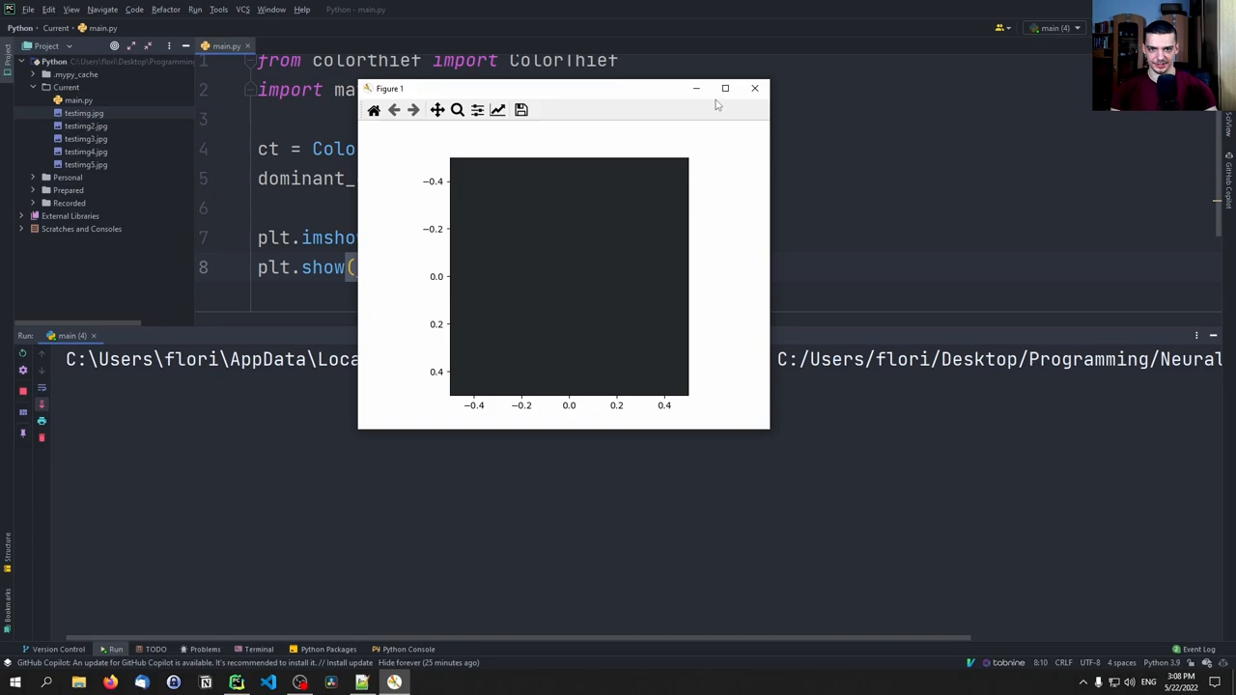
{"action": "left_click", "coordinate": [756, 88]}
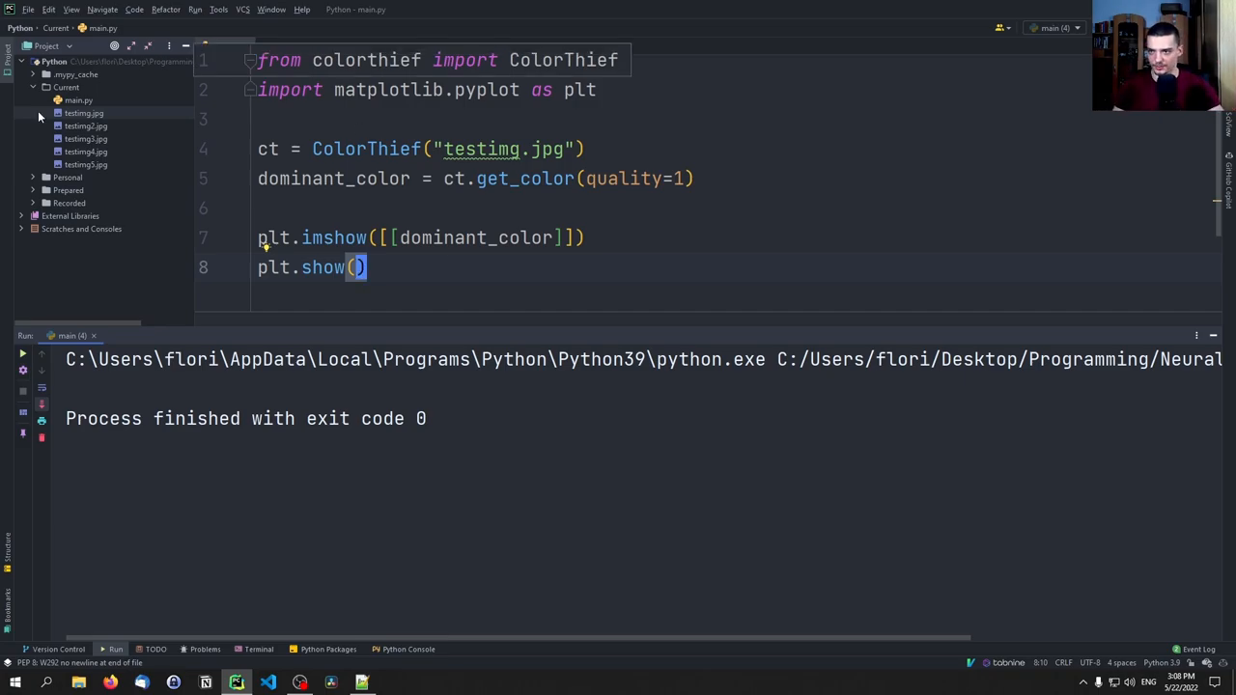
Step: Preview testimg5.jpg, change the ColorThief file to testimg5.jpg, and reopen testimg.jpg
{"action": "double_click", "coordinate": [85, 165]}
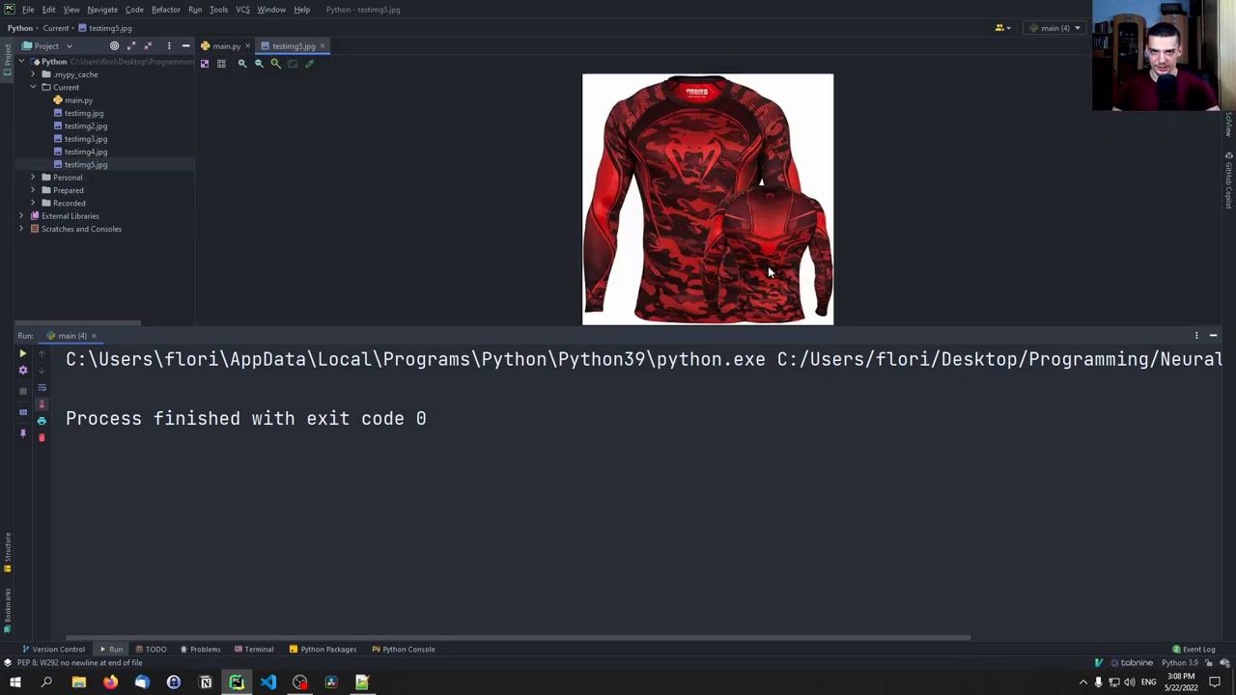
{"action": "left_click", "coordinate": [226, 46]}
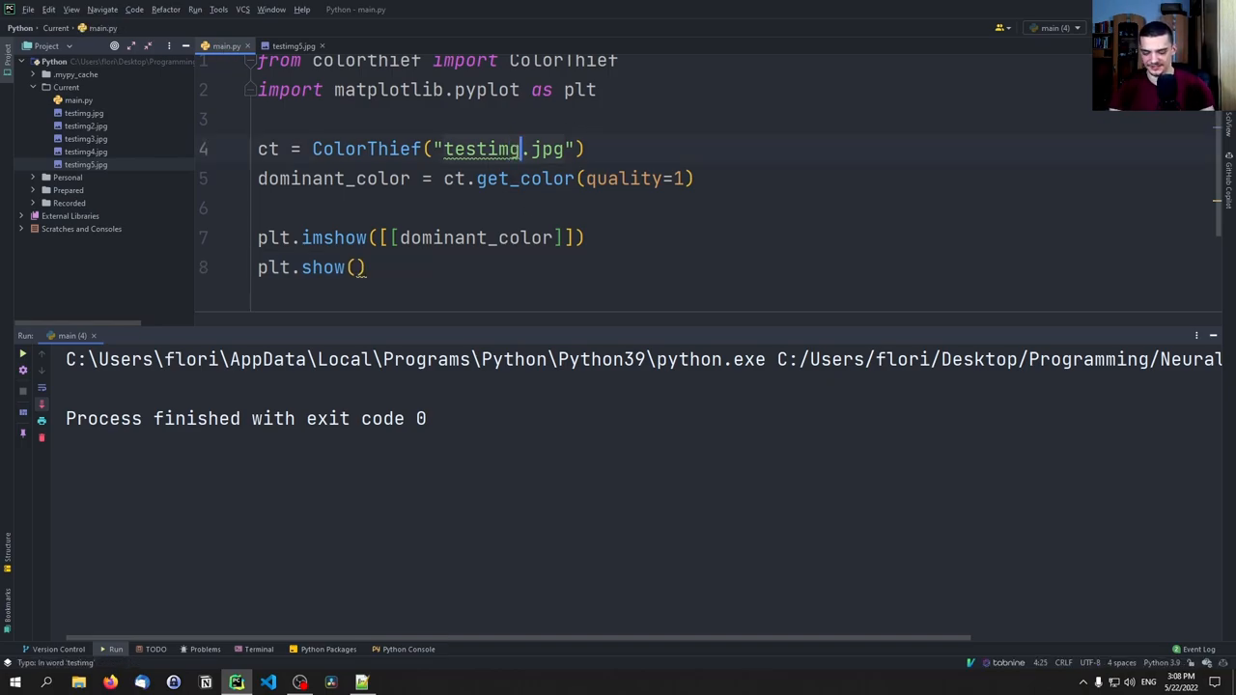
{"action": "type", "text": "5"}
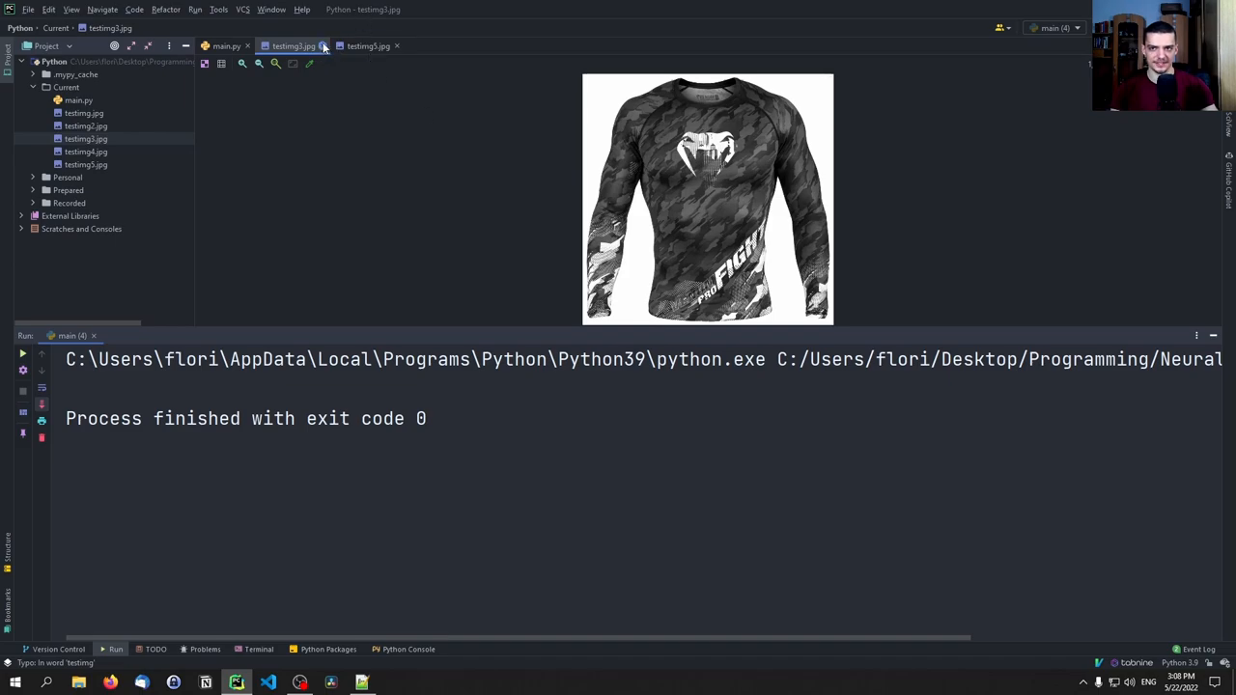
{"action": "mouse_move", "coordinate": [325, 45]}
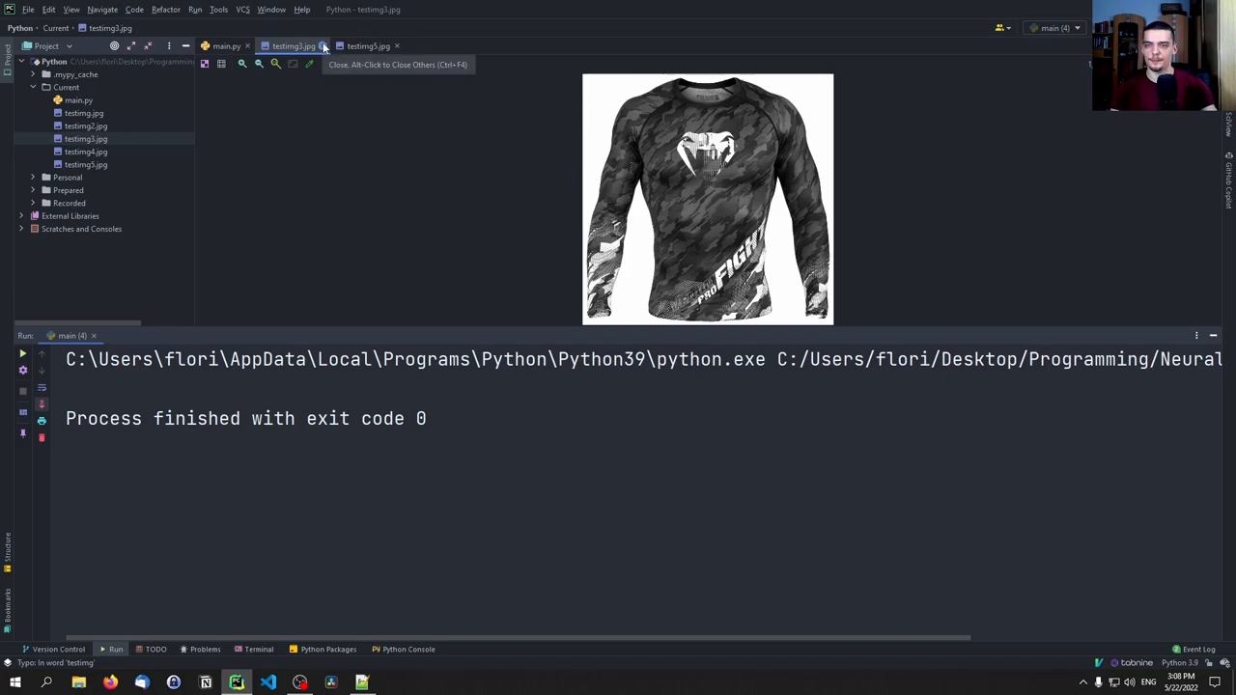
{"action": "left_click", "coordinate": [323, 45]}
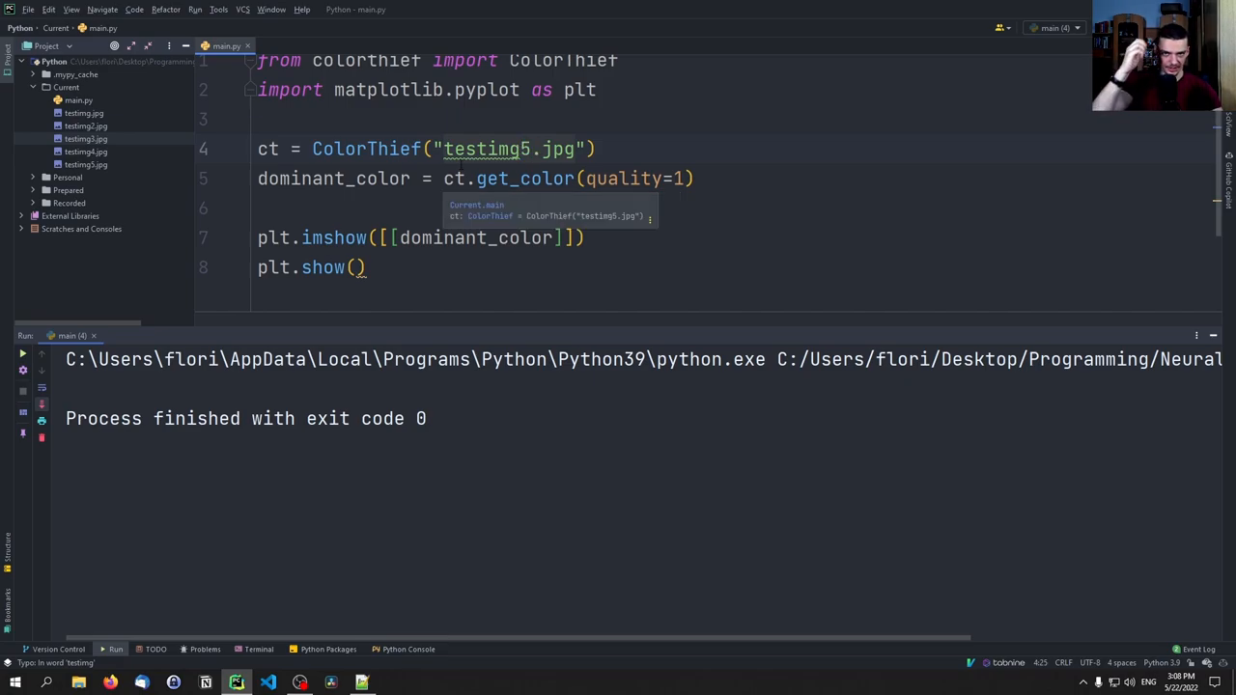
{"action": "double_click", "coordinate": [84, 113]}
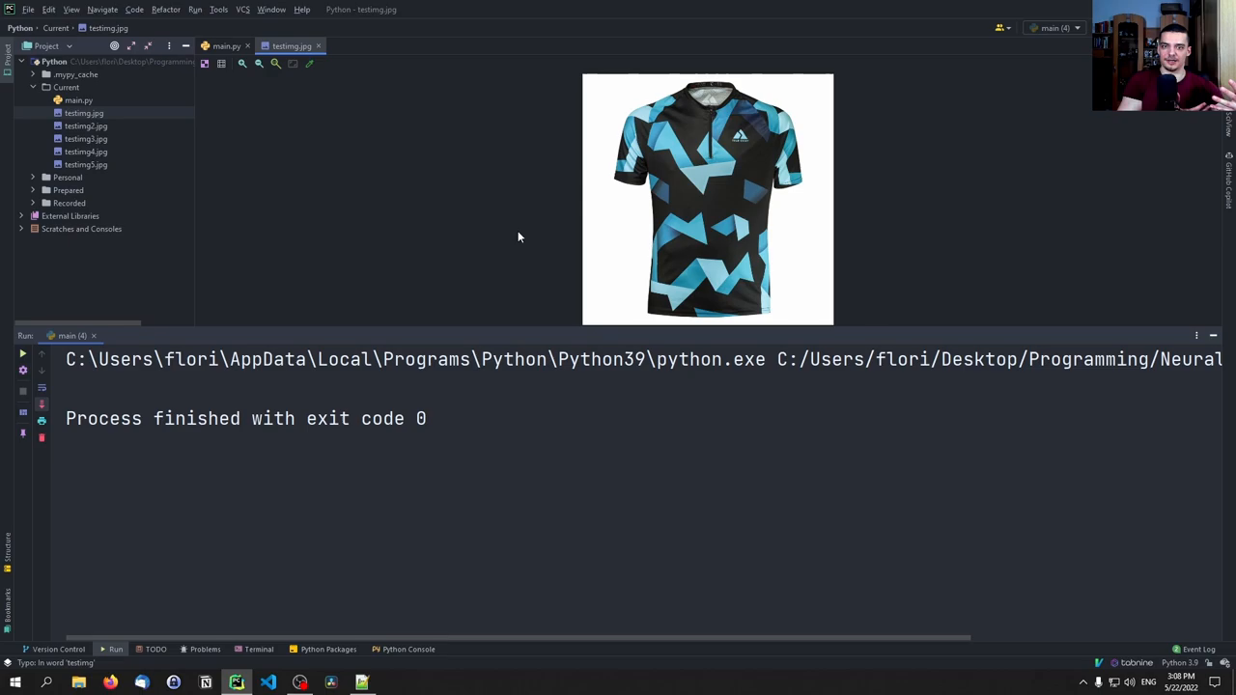
{"action": "mouse_move", "coordinate": [328, 49]}
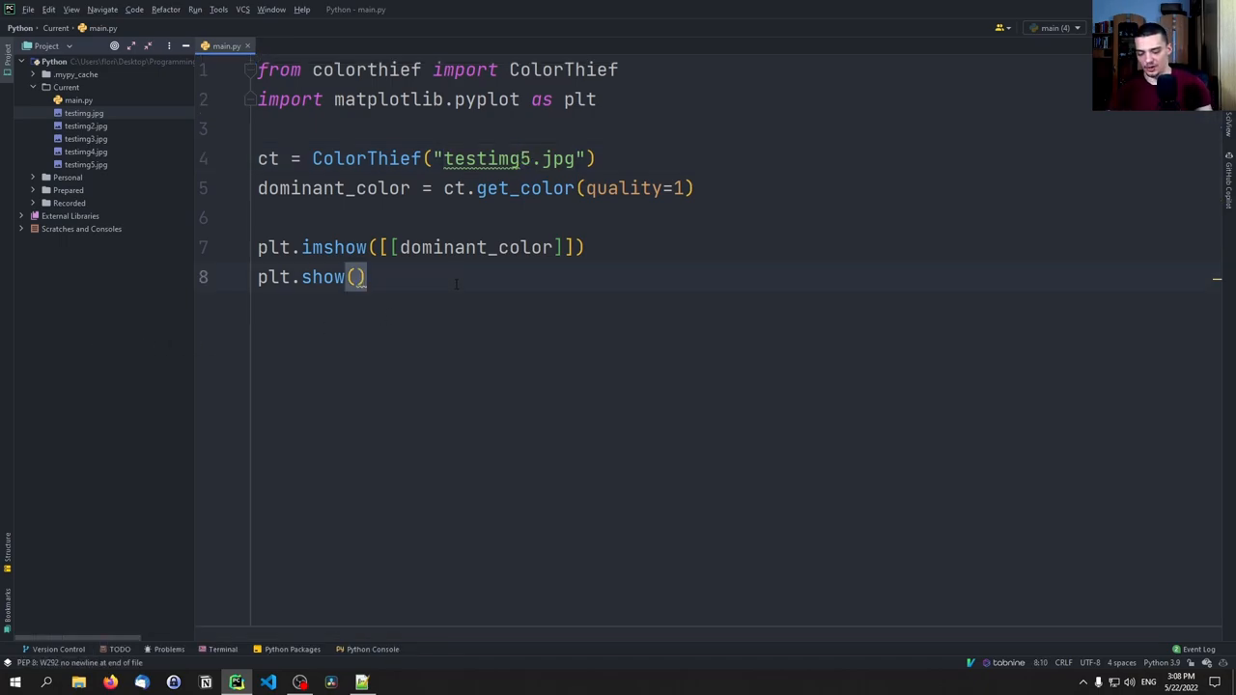
Step: Add palette = ct.get_palette(color_count=5) below the plotting code
{"action": "key", "text": "Enter"}
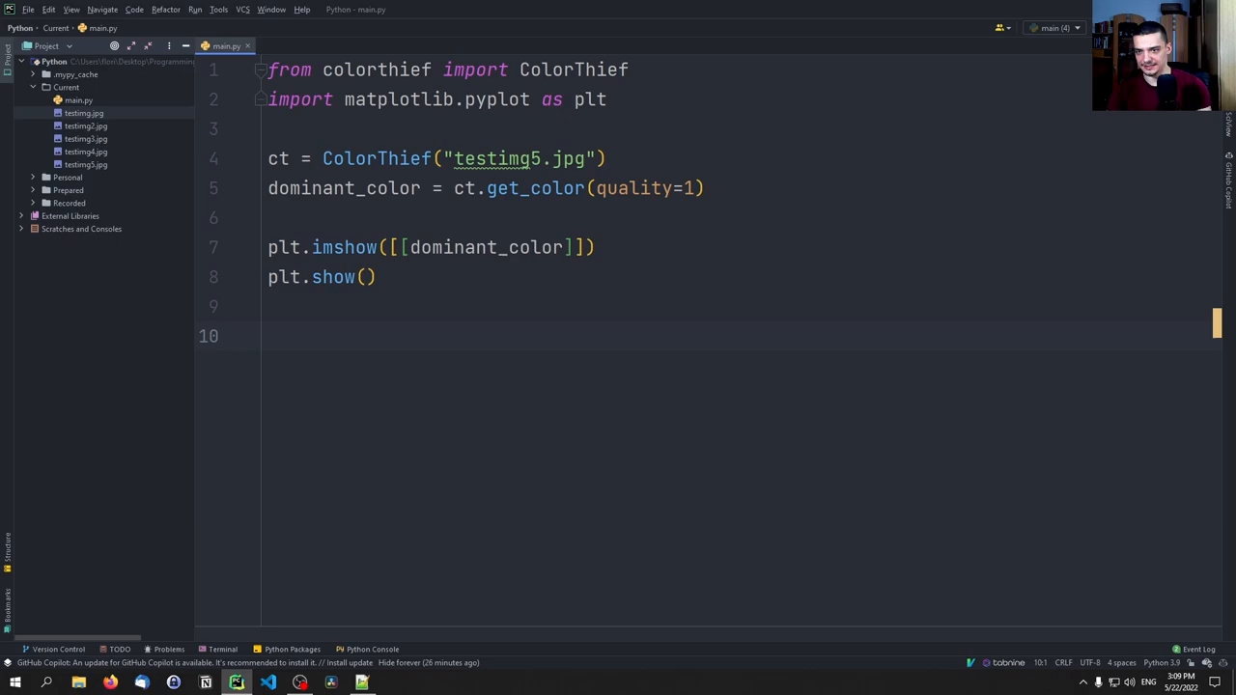
{"action": "type", "text": "pale"}
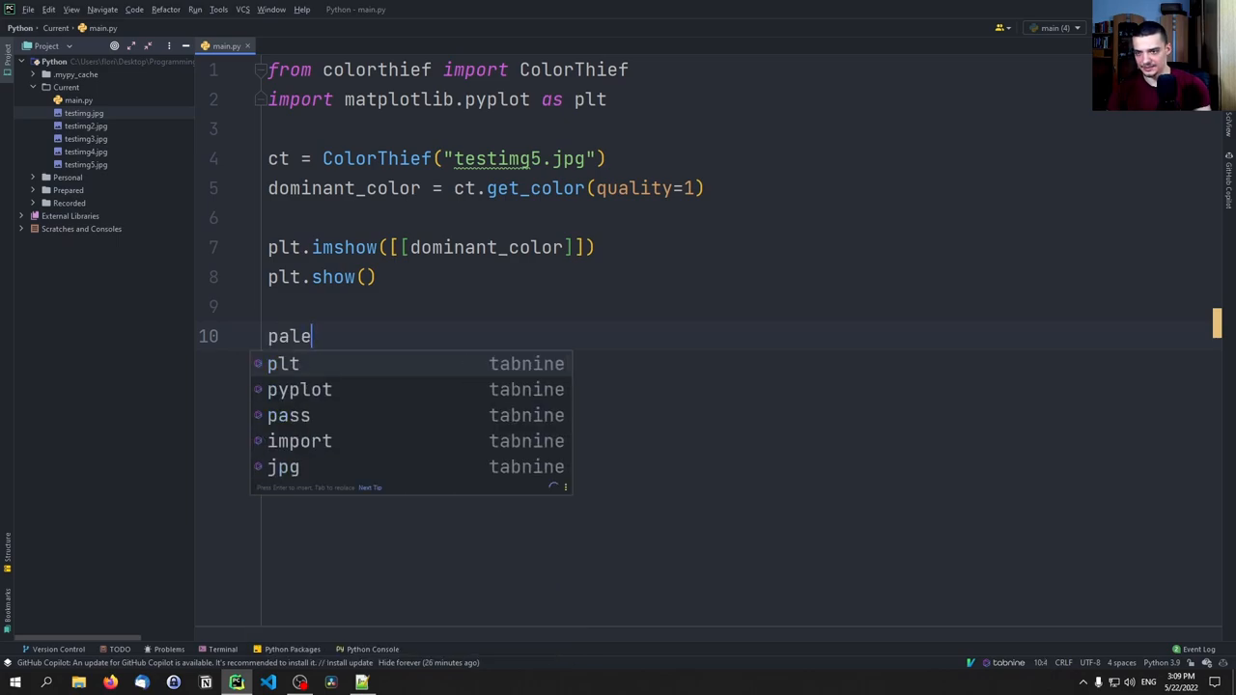
{"action": "type", "text": "tte ="}
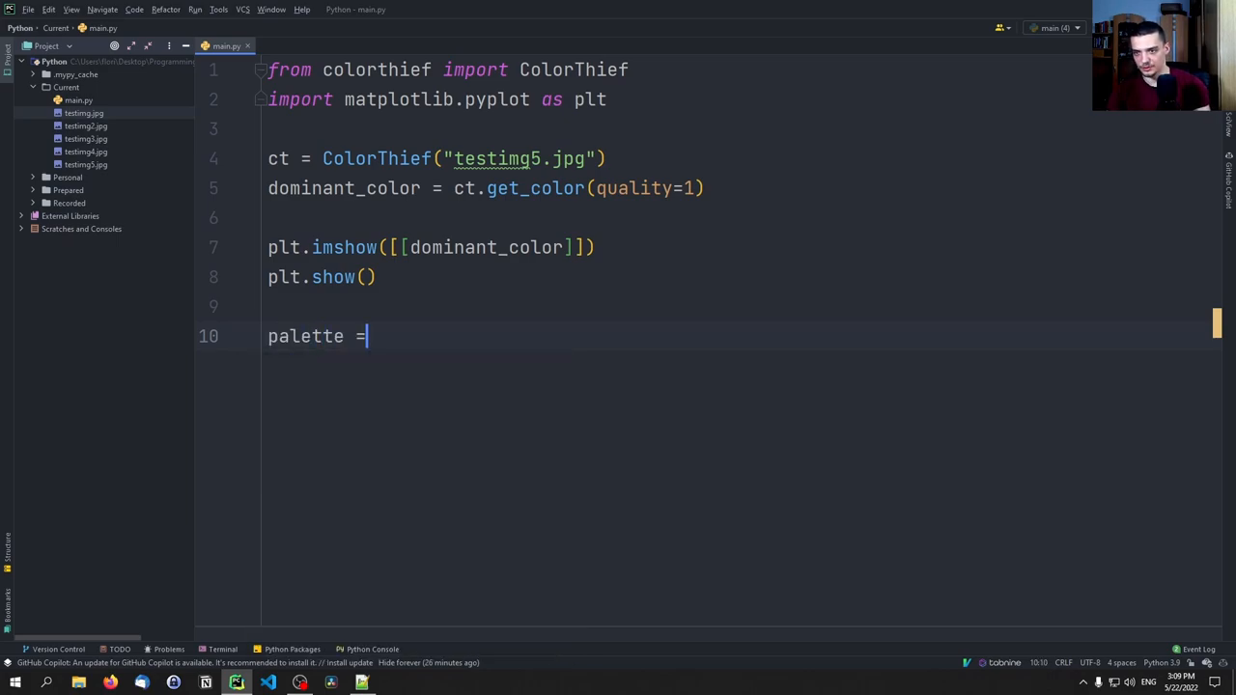
{"action": "type", "text": "ct.get_palette("}
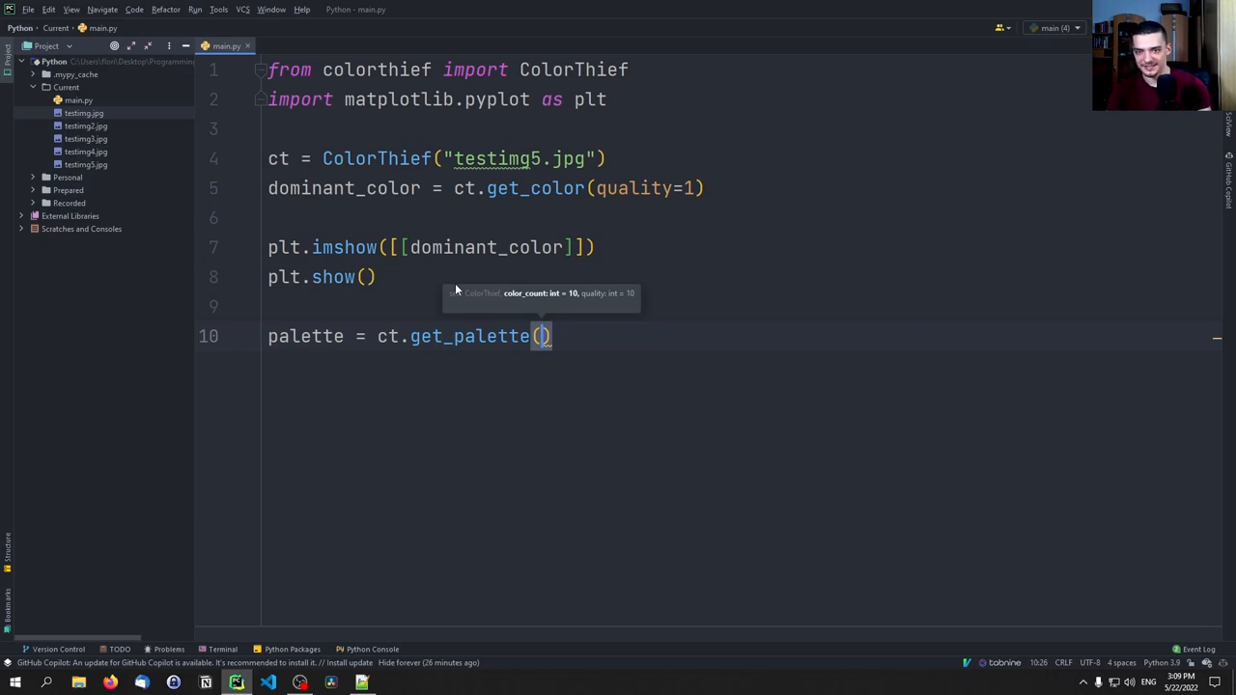
{"action": "type", "text": "color_count=5"}
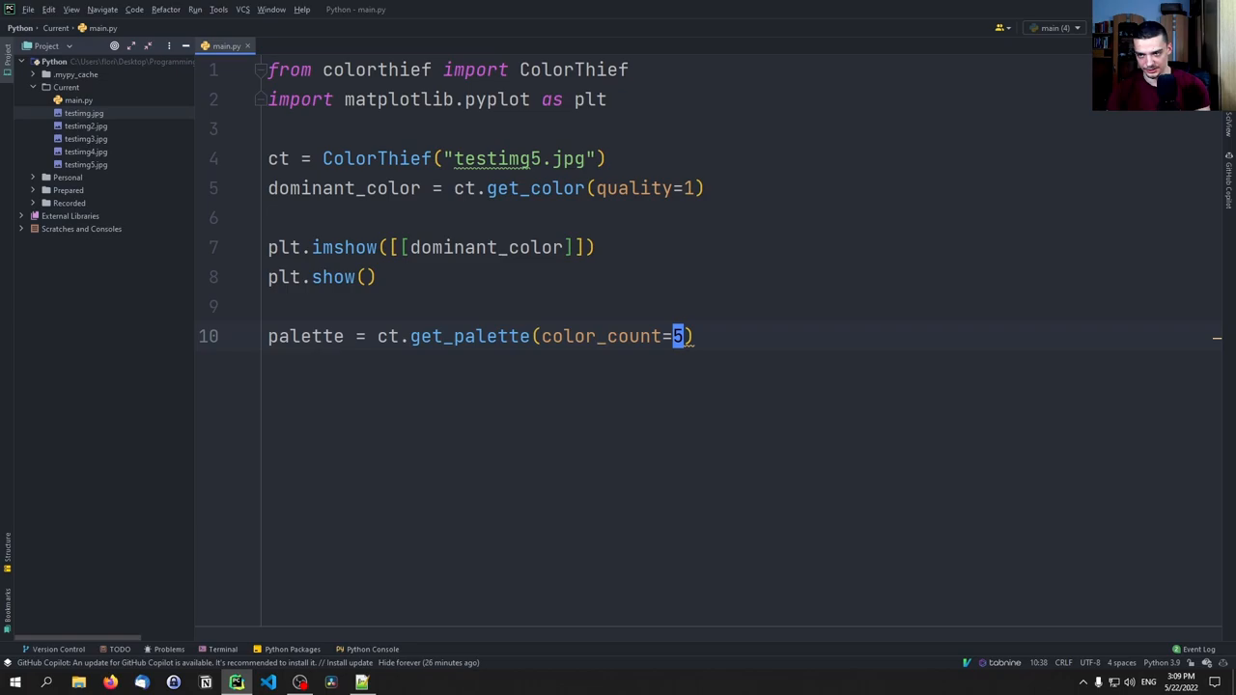
Step: Plot the five palette colours with plt.imshow([[palette[i] for i in range(5)]]) and plt.show()
{"action": "key", "text": "enter"}
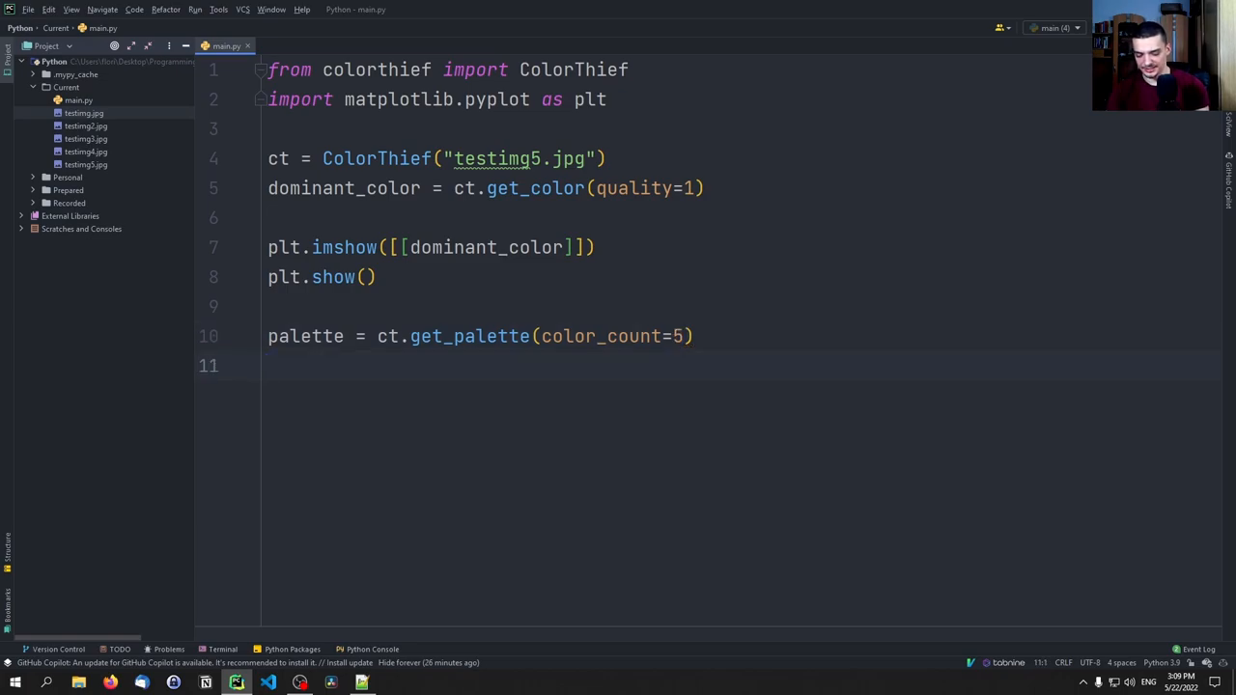
{"action": "type", "text": "plt.imshow([["}
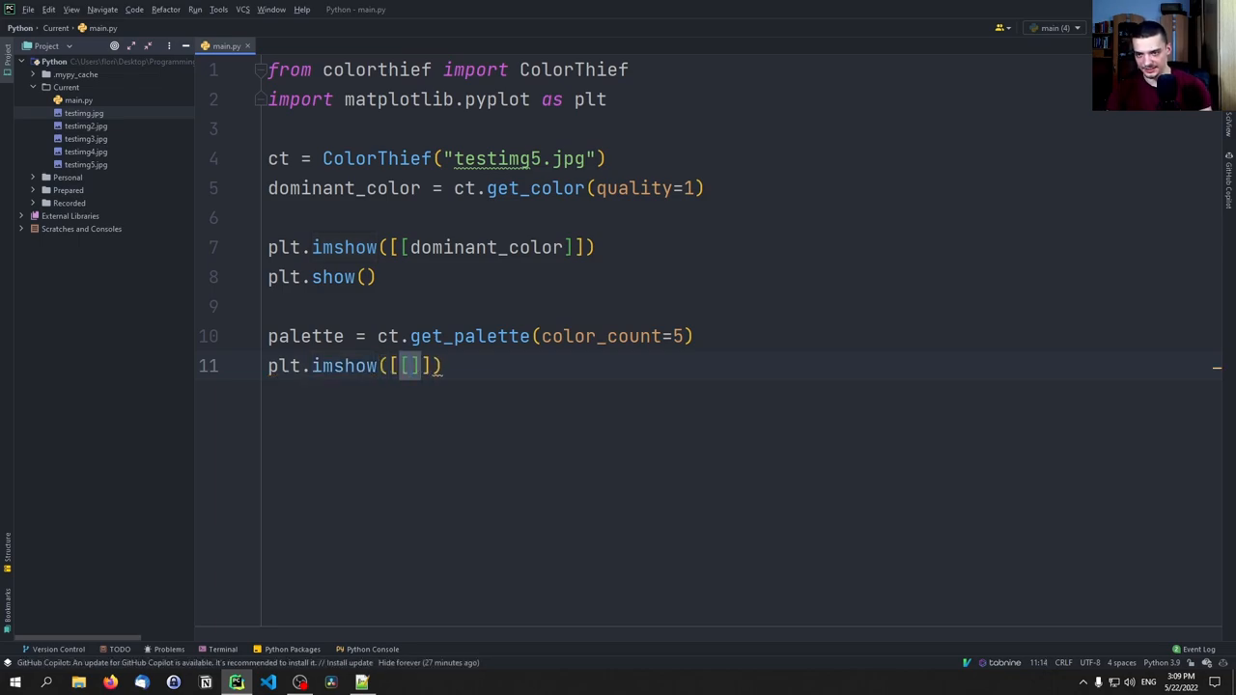
{"action": "type", "text": "palette"}
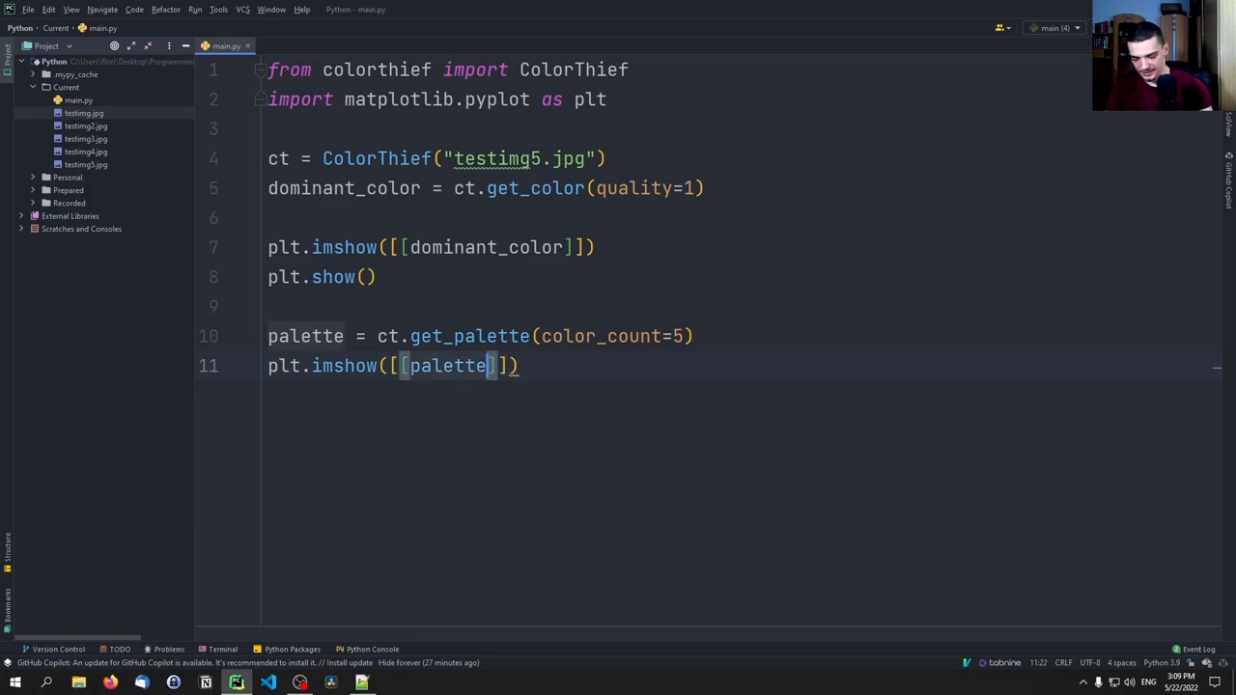
{"action": "type", "text": "[i] for i in range(5"}
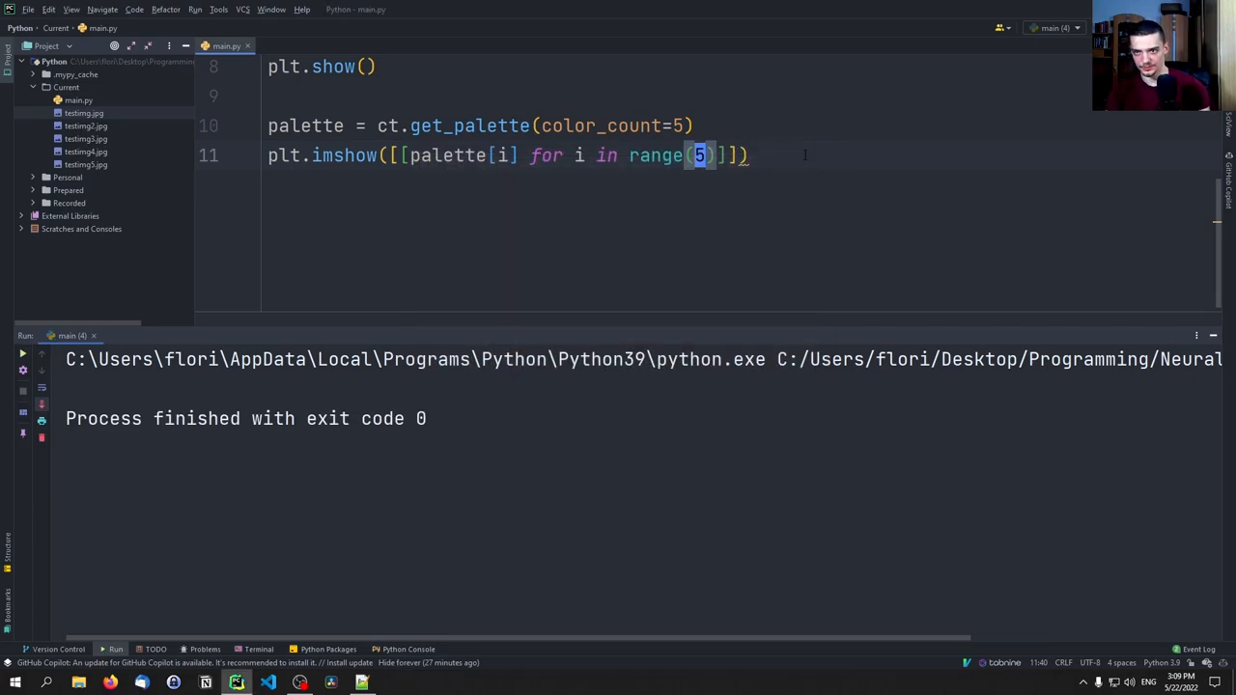
{"action": "type", "text": "plt.s"}
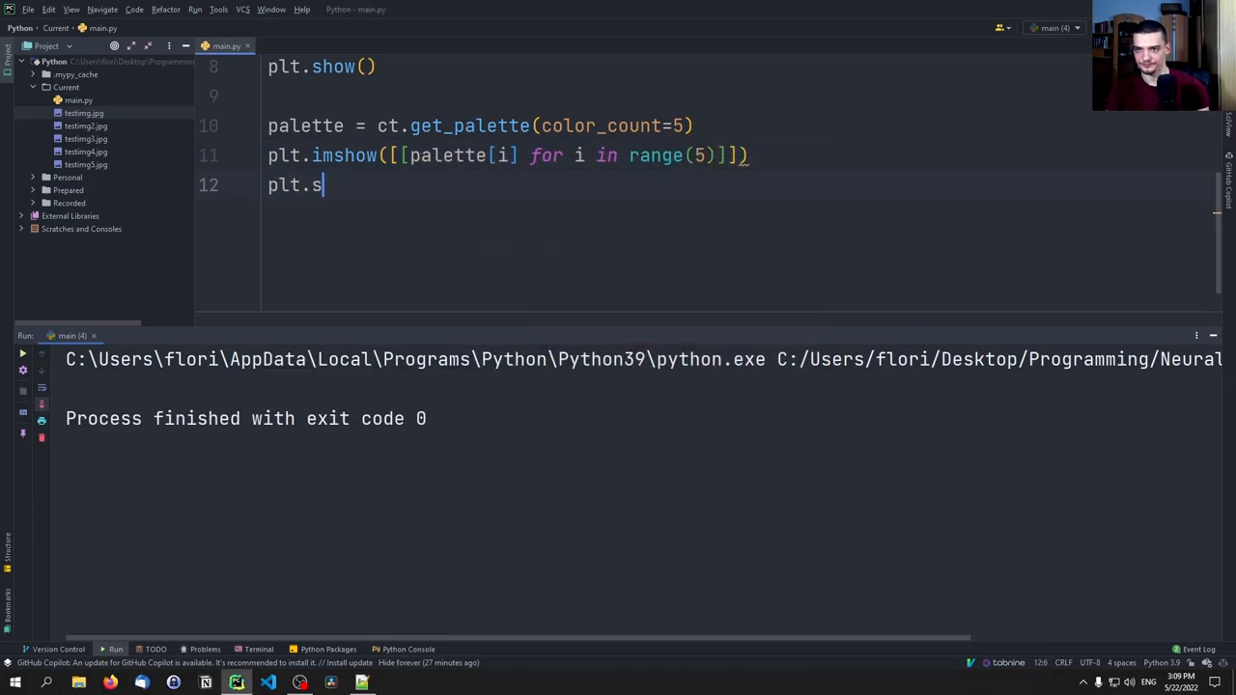
{"action": "type", "text": "how()"}
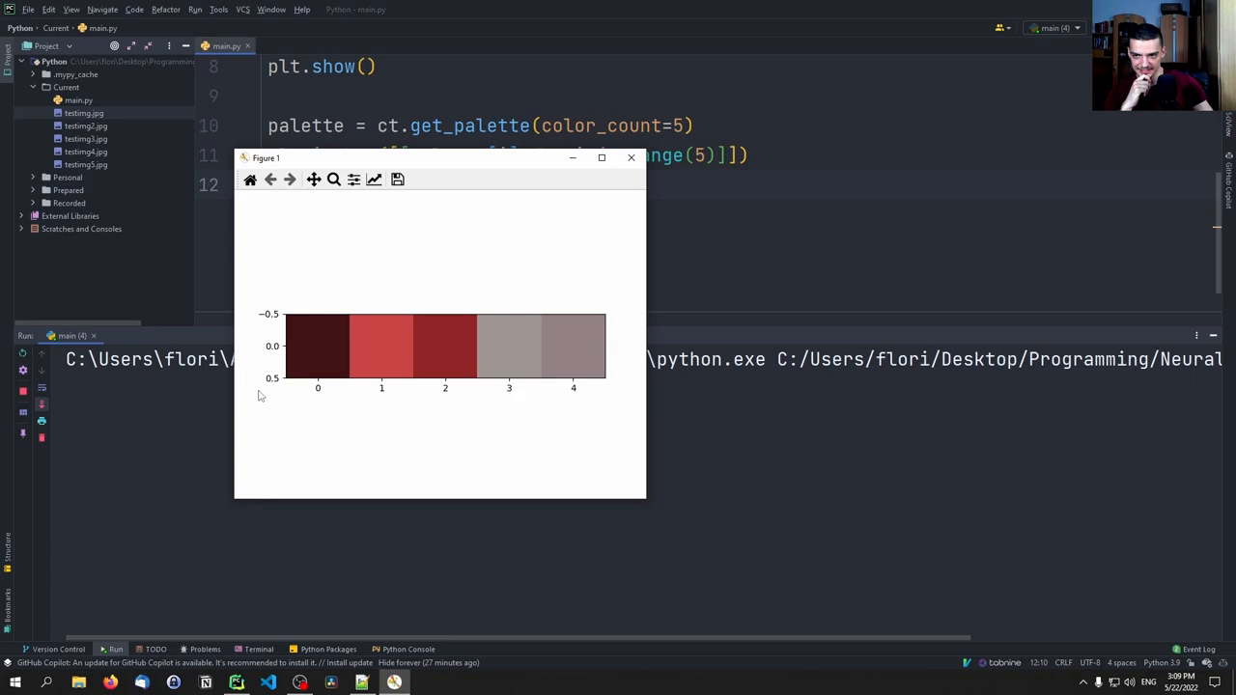
Step: Inspect the five-swatch palette figure and close it
{"action": "left_click", "coordinate": [631, 157]}
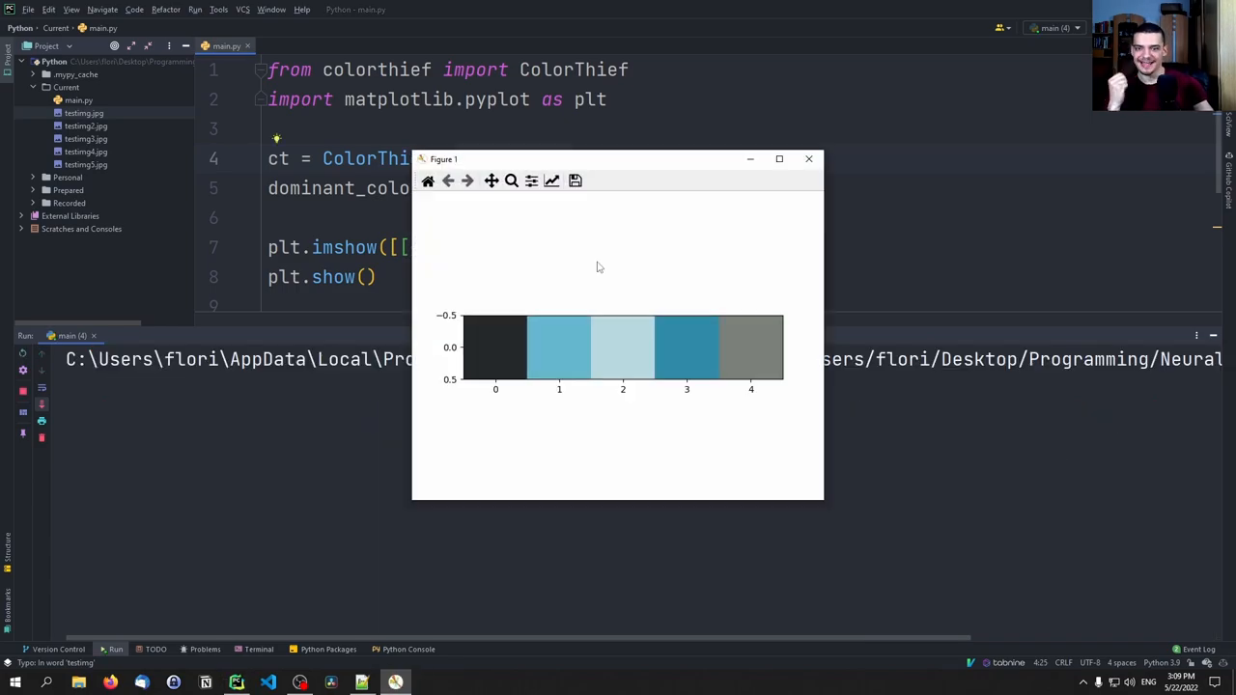
{"action": "mouse_move", "coordinate": [772, 342]}
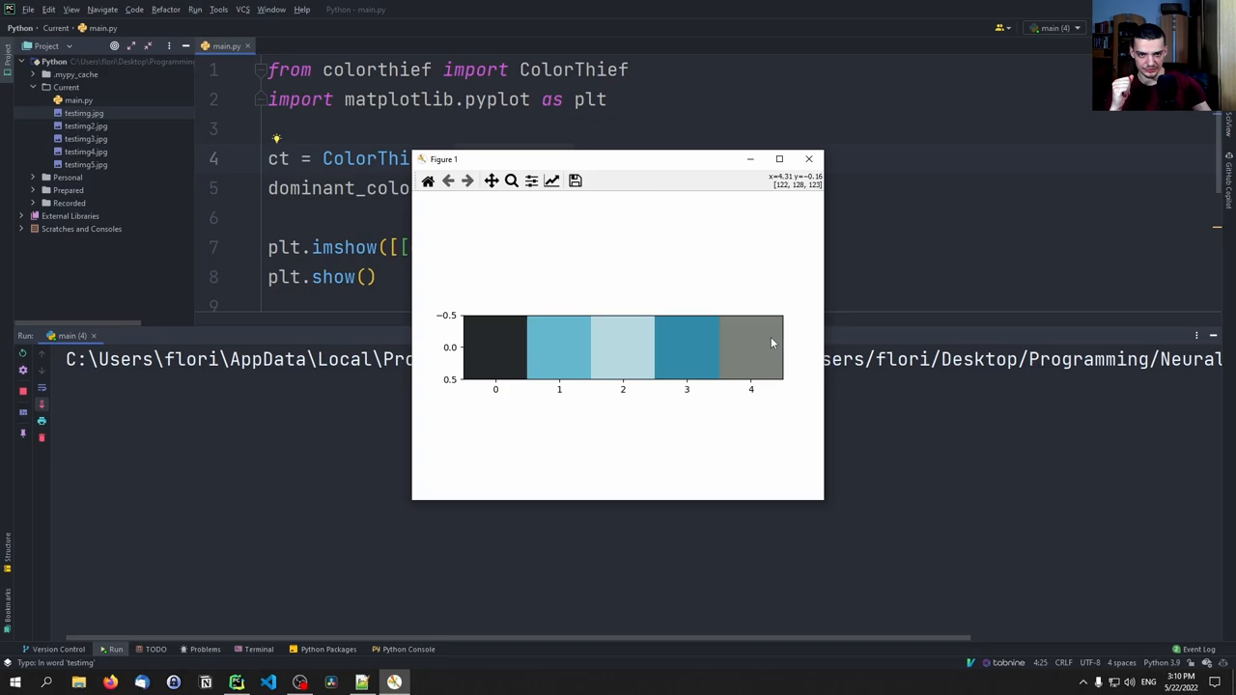
{"action": "left_click", "coordinate": [809, 159]}
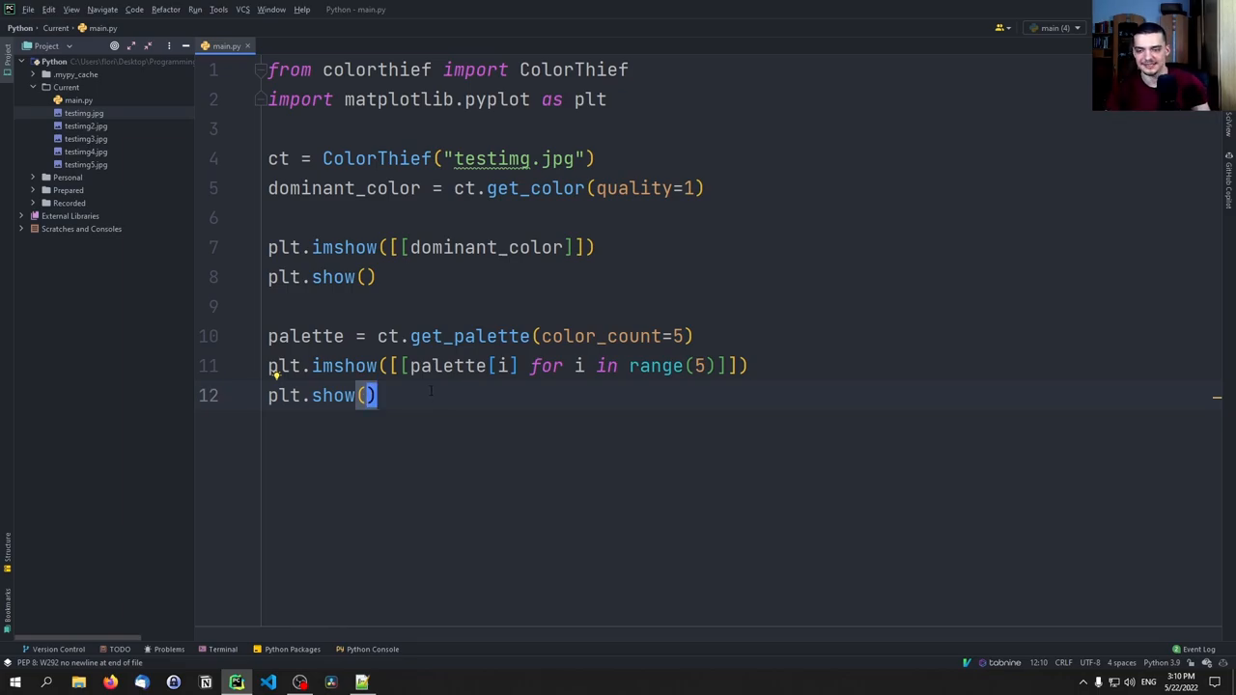
Step: Add import colorsys to the script's imports, leaving a blank line after the palette code
{"action": "key", "text": "enter"}
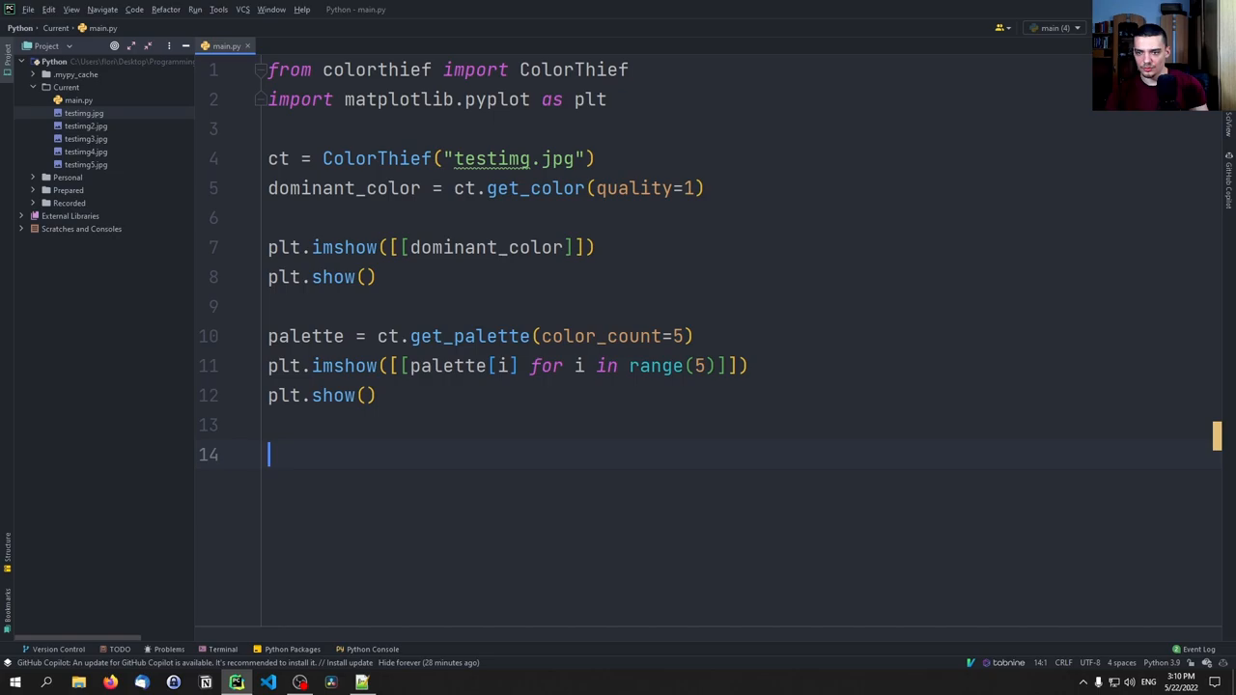
{"action": "type", "text": "import"}
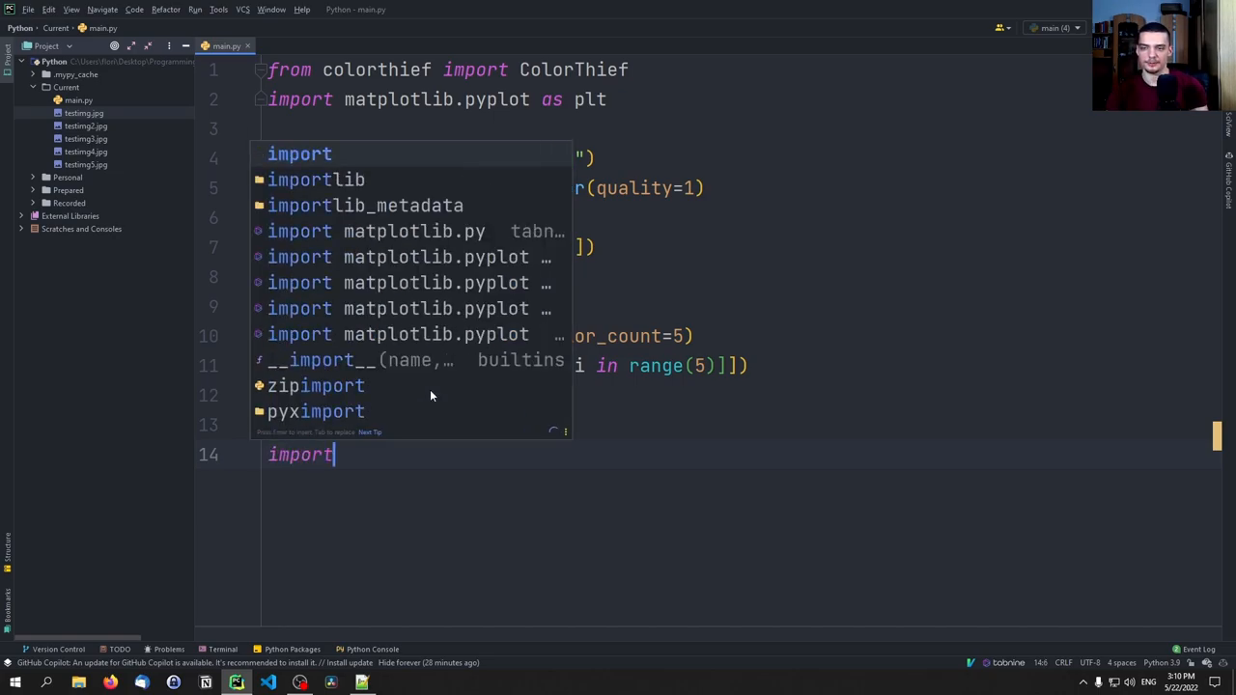
{"action": "type", "text": "color"}
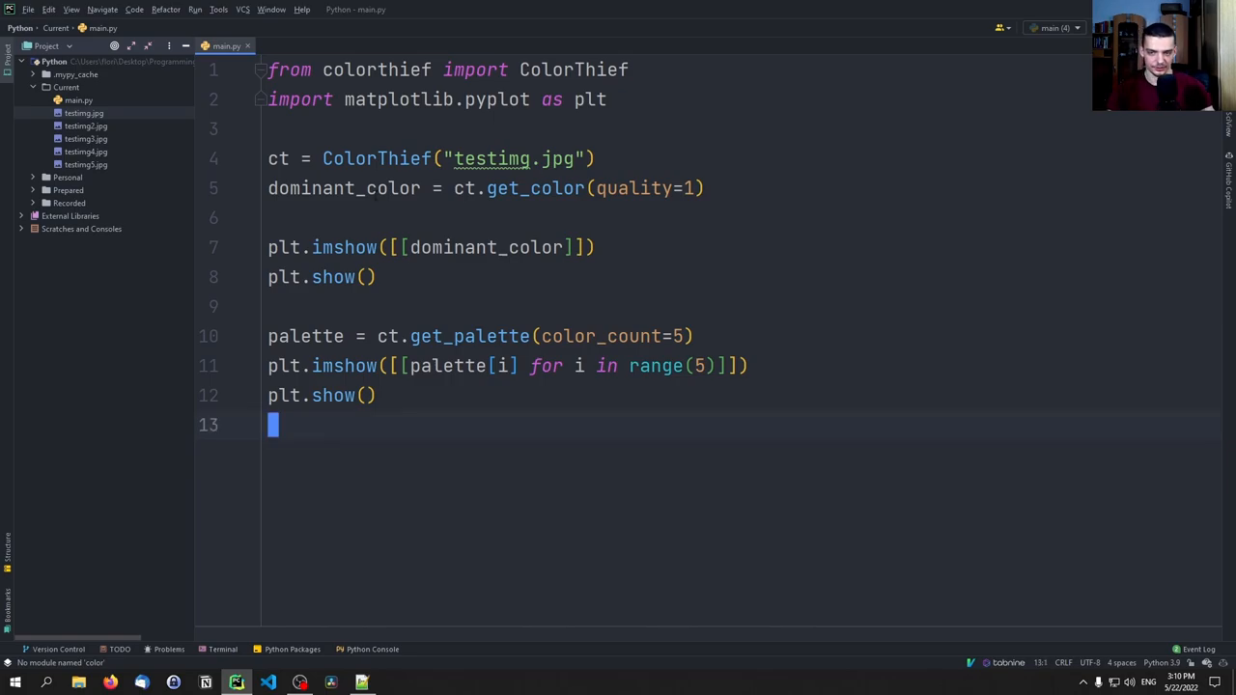
{"action": "type", "text": "import colorsys"}
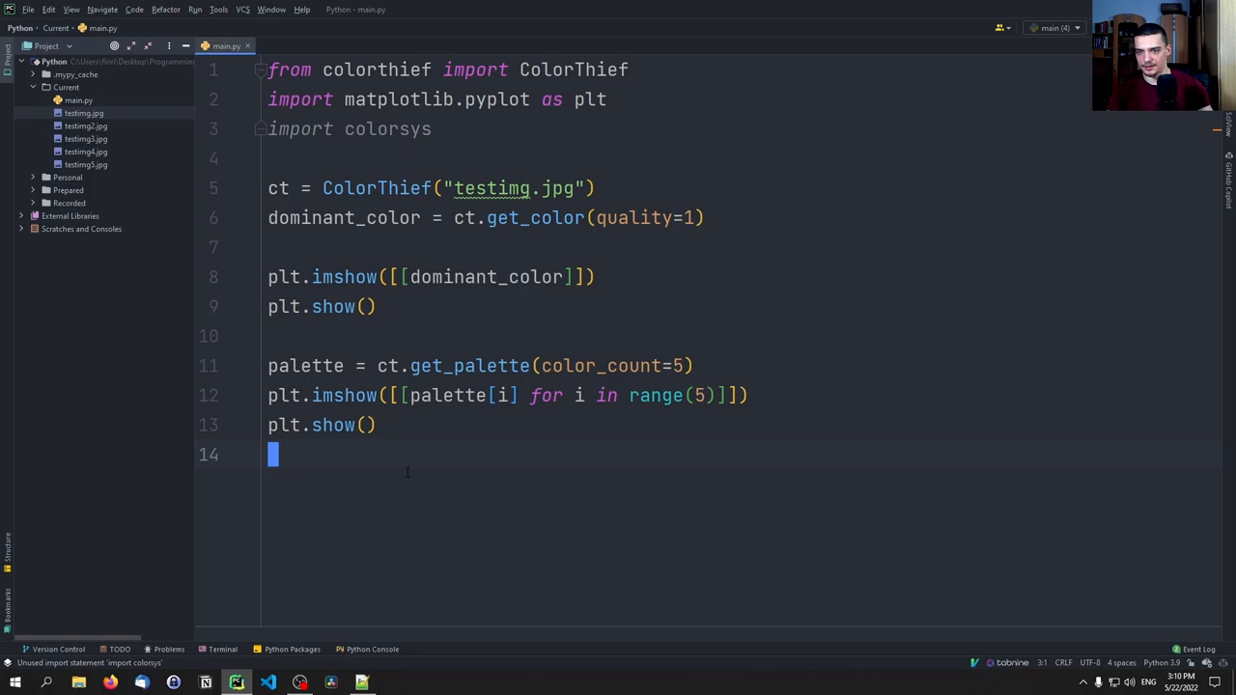
{"action": "key", "text": "enter"}
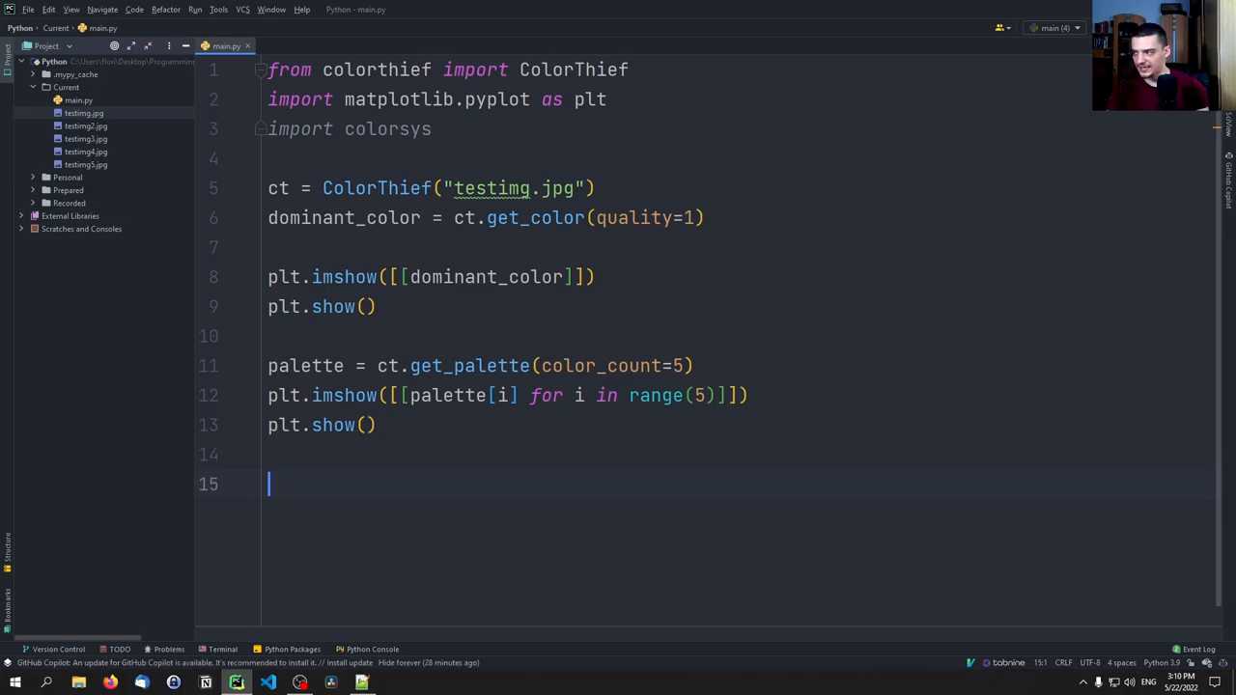
Step: Start a for color in palette loop that prints each colour tuple
{"action": "type", "text": "for color in palette:"}
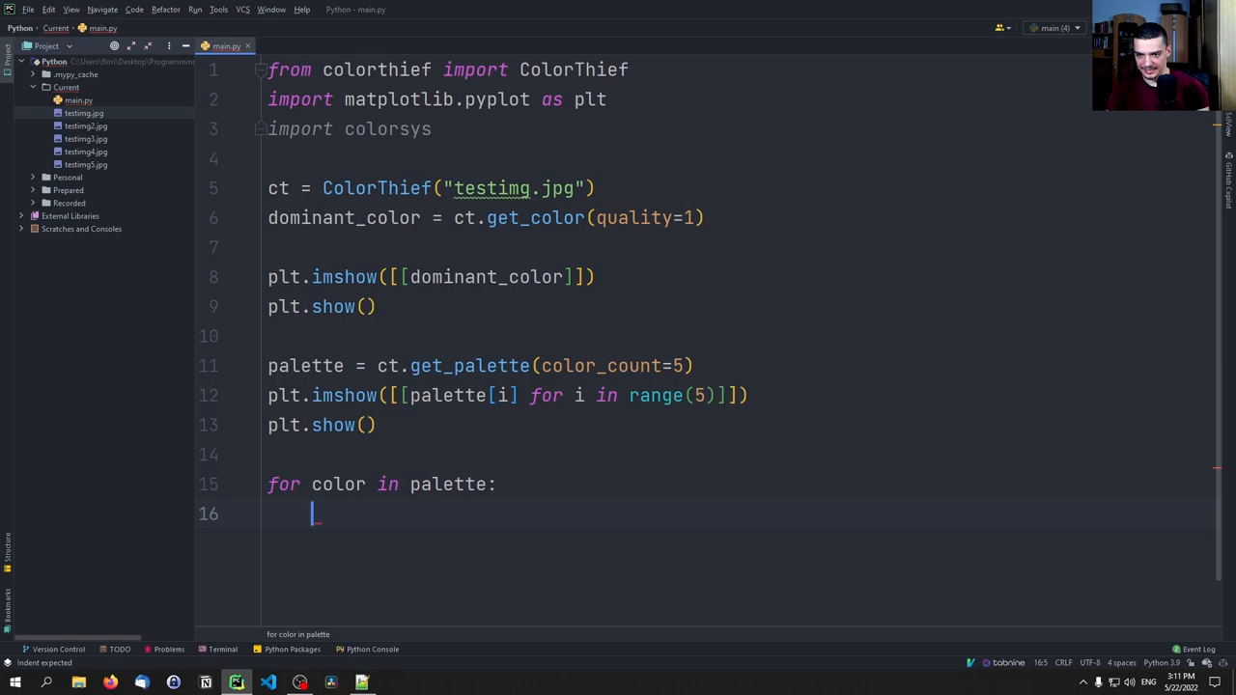
{"action": "type", "text": "print(\"\")"}
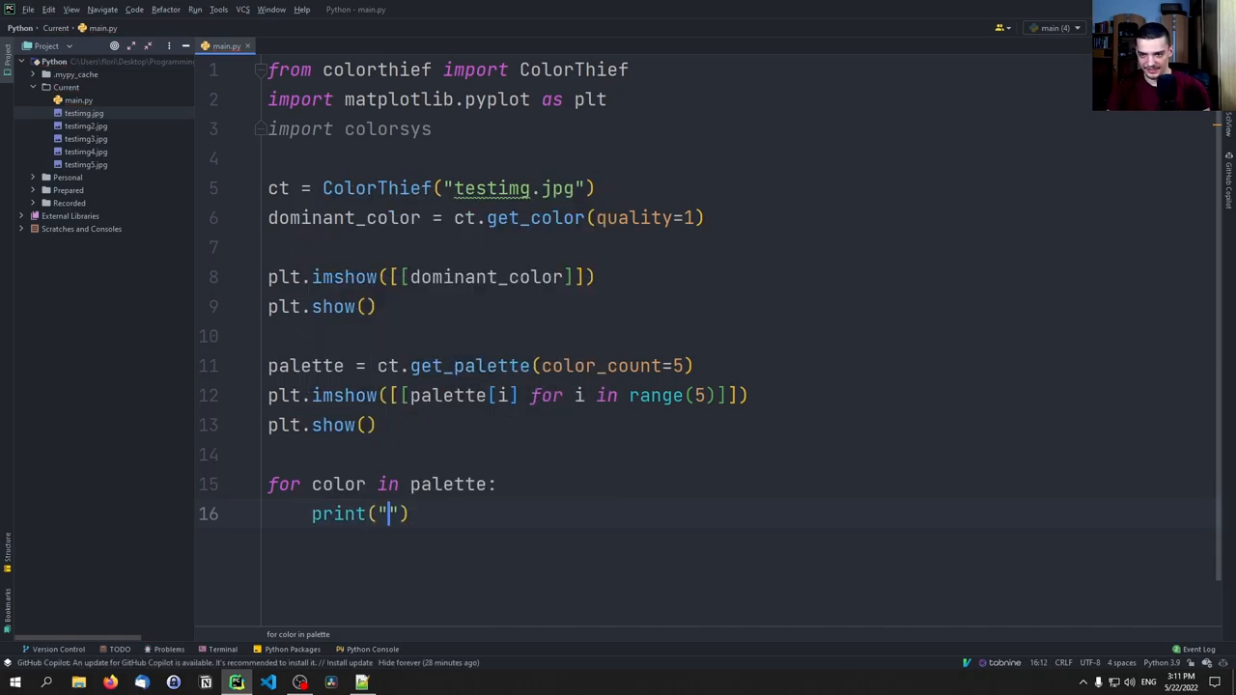
{"action": "type", "text": "color"}
{"action": "type", "text": "print("}
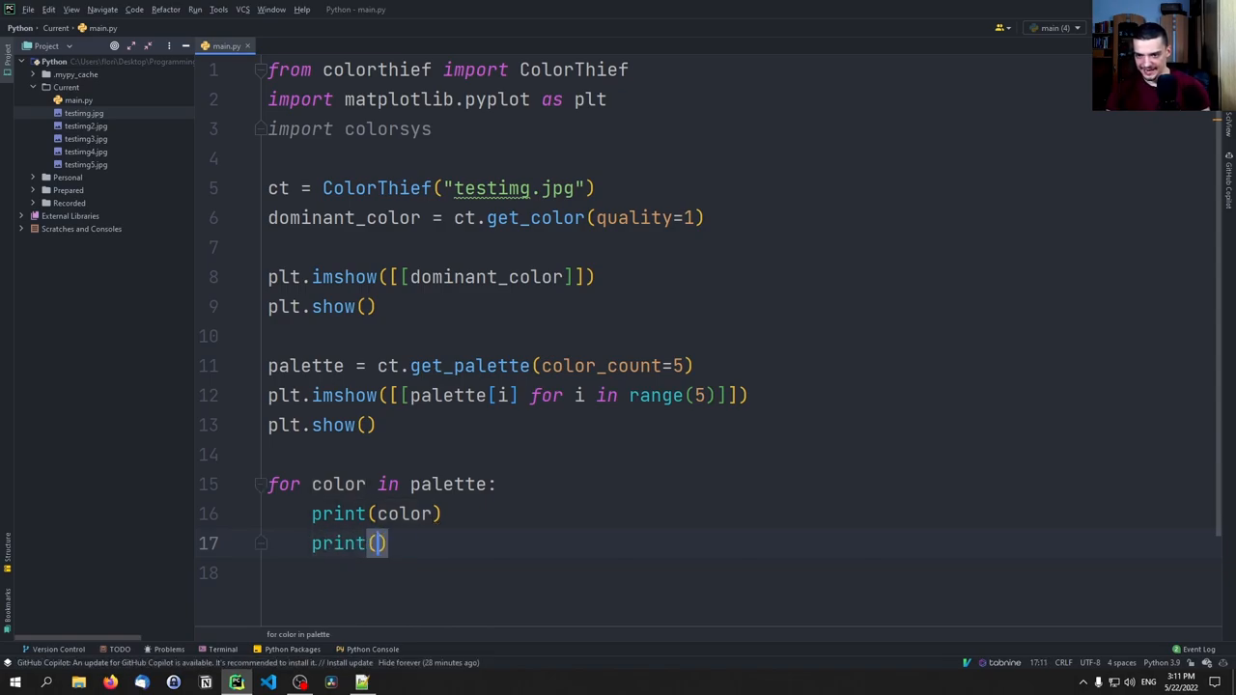
Step: Print each colour's hex code as f"#{color[0]:02x}{color[1]:02x}{color[2]:02x}"
{"action": "type", "text": "f\""}
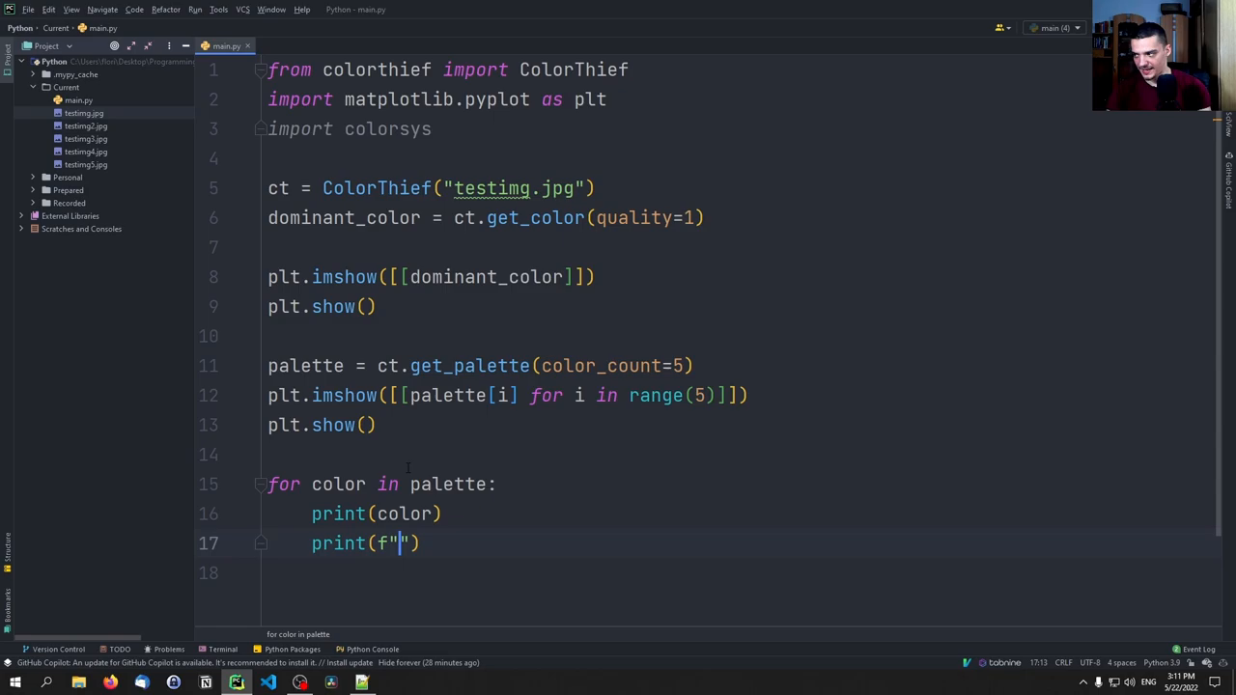
{"action": "type", "text": "#"}
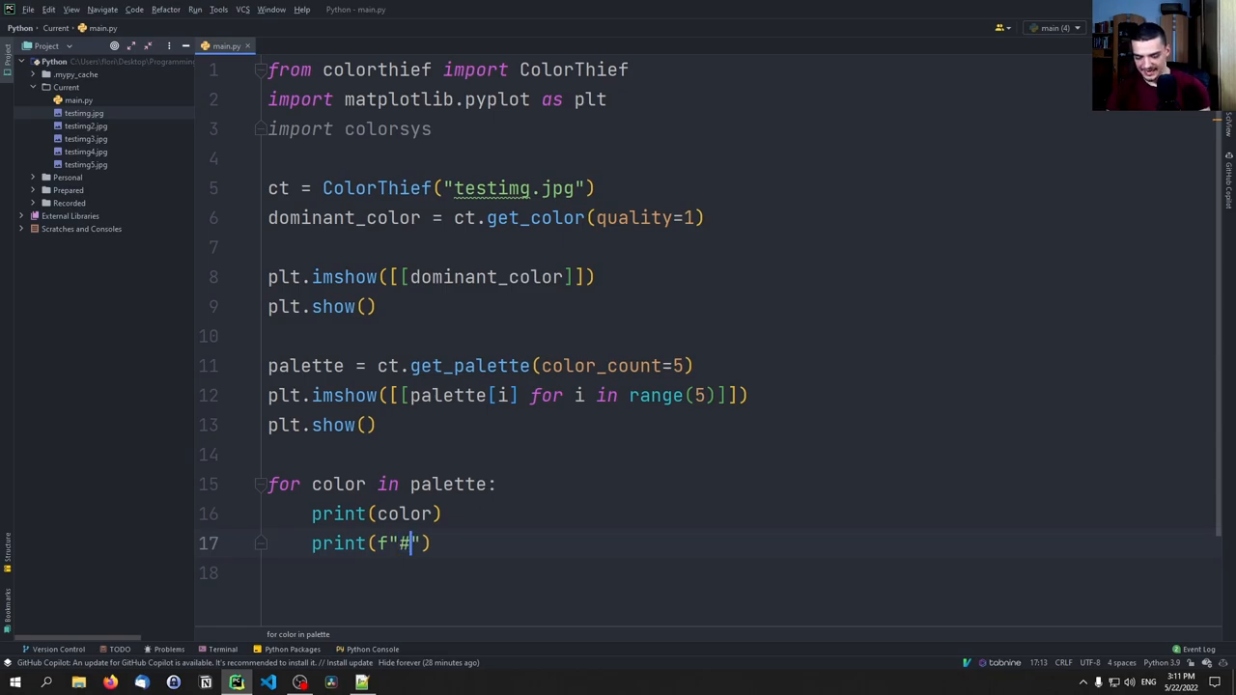
{"action": "type", "text": "{"}
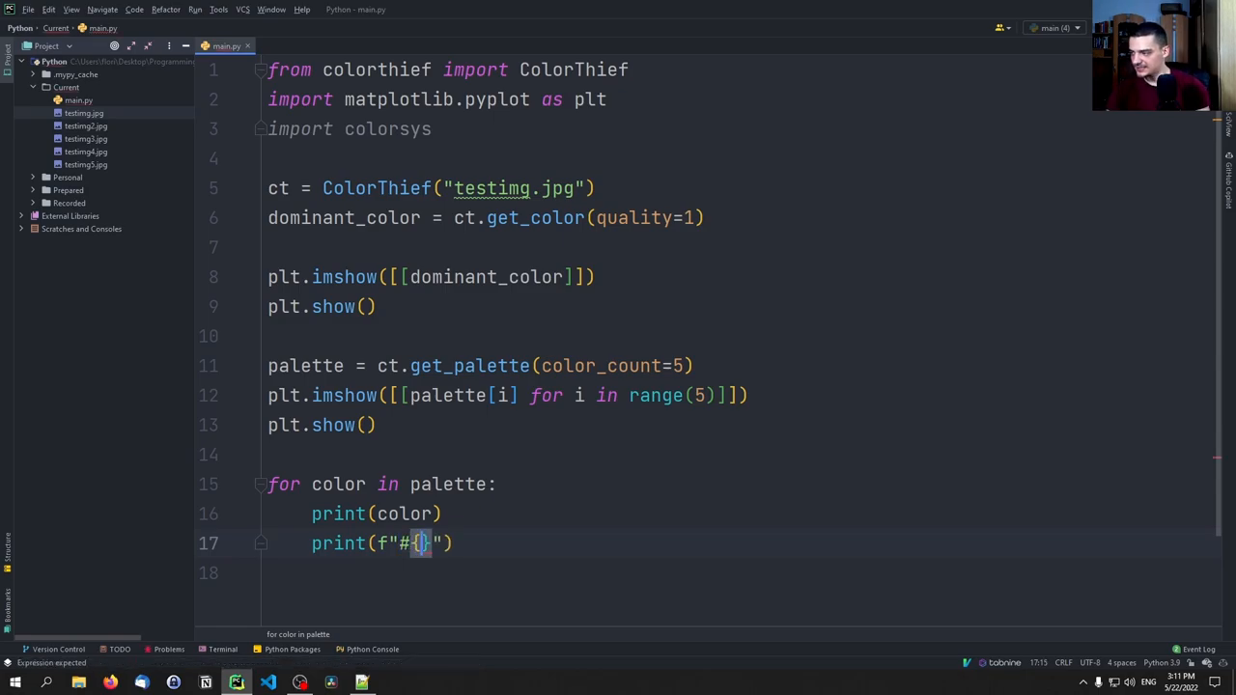
{"action": "type", "text": "color[]"}
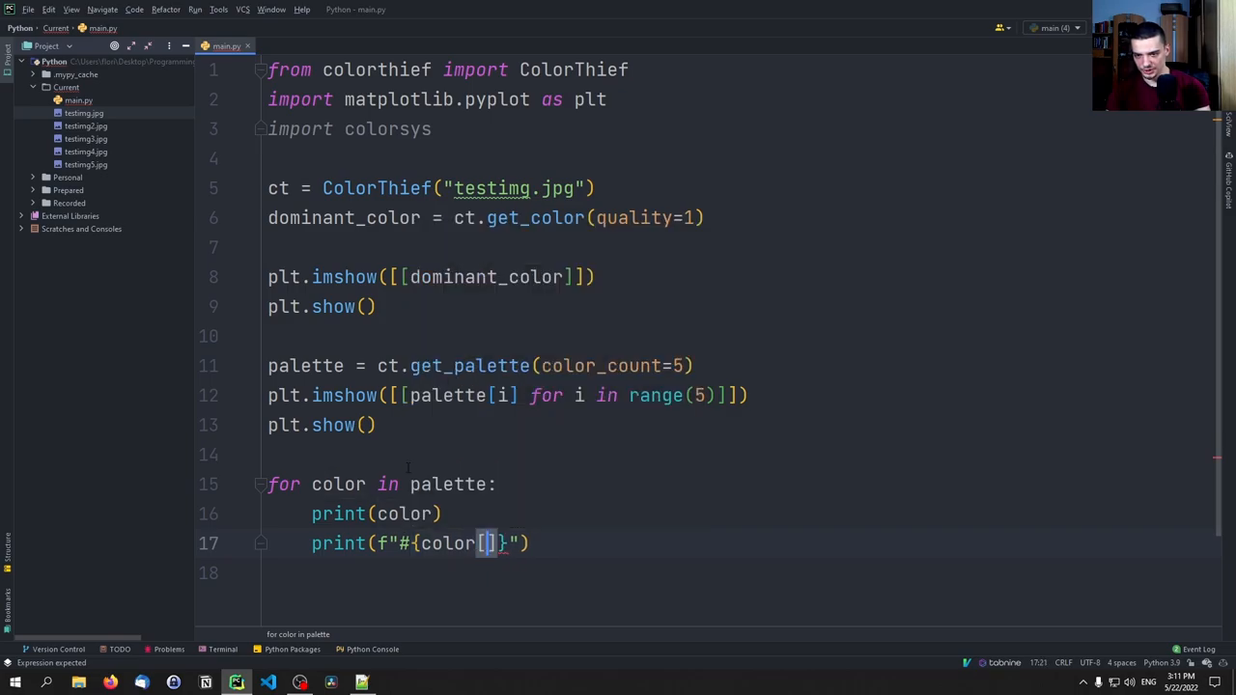
{"action": "type", "text": "0"}
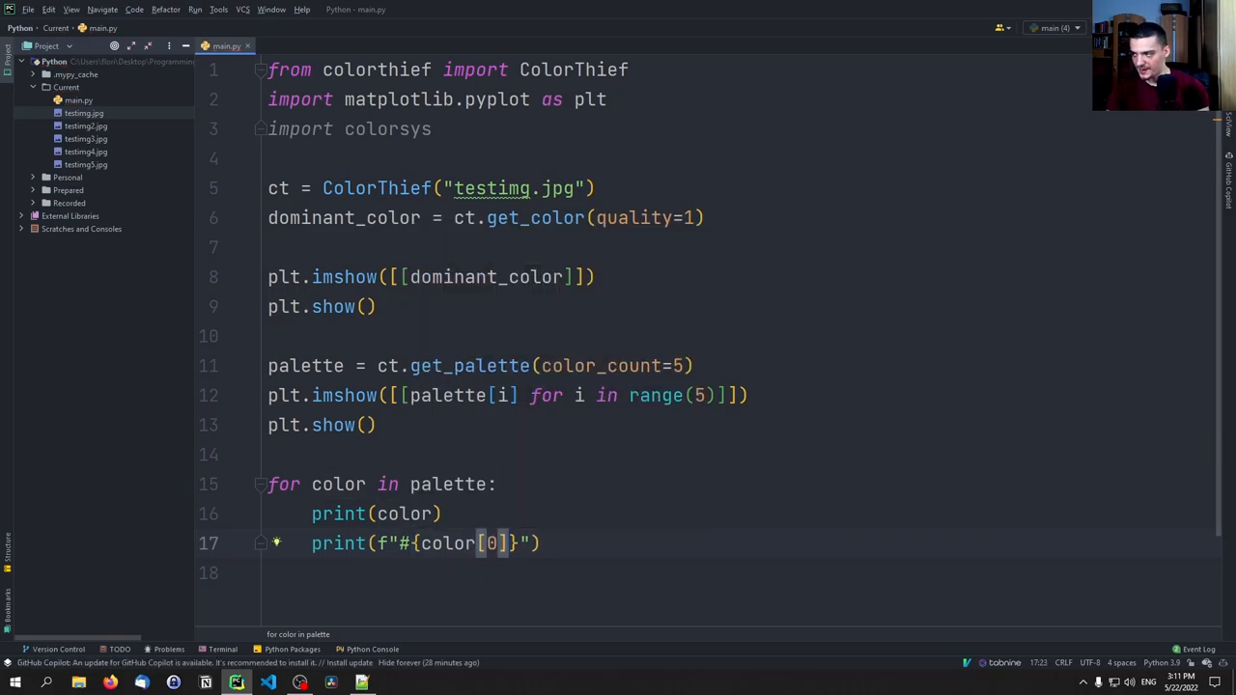
{"action": "type", "text": ":02x"}
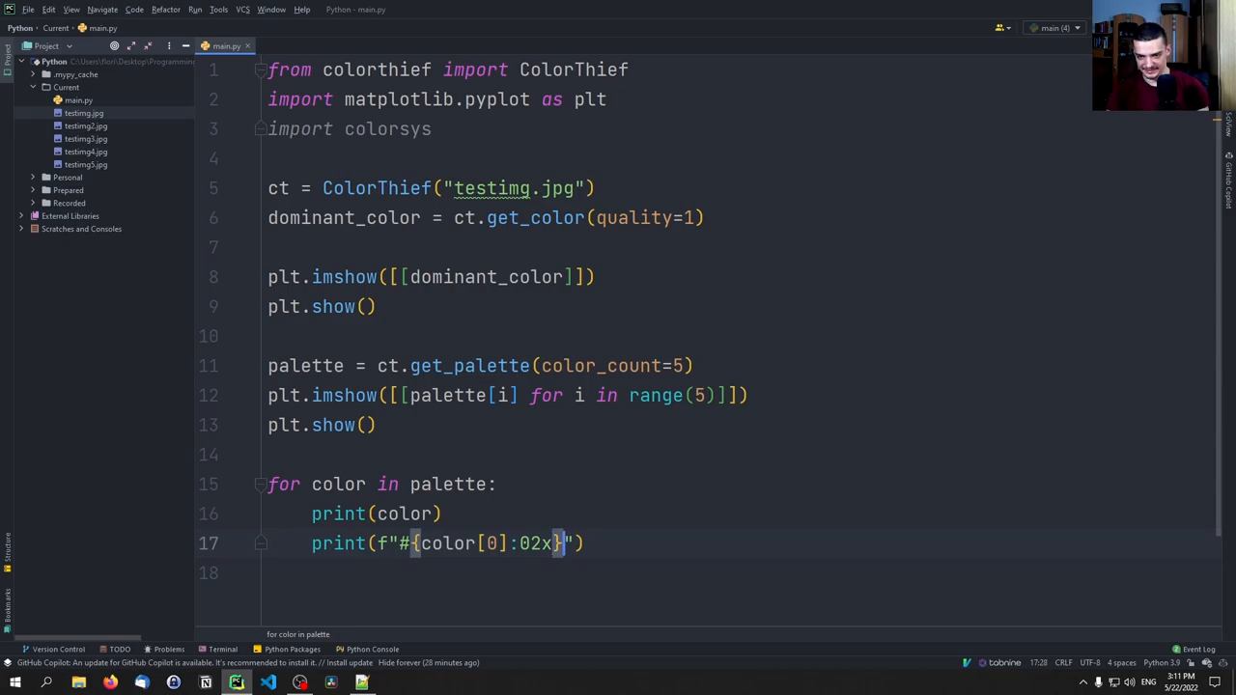
{"action": "type", "text": "{color[1]:0"}
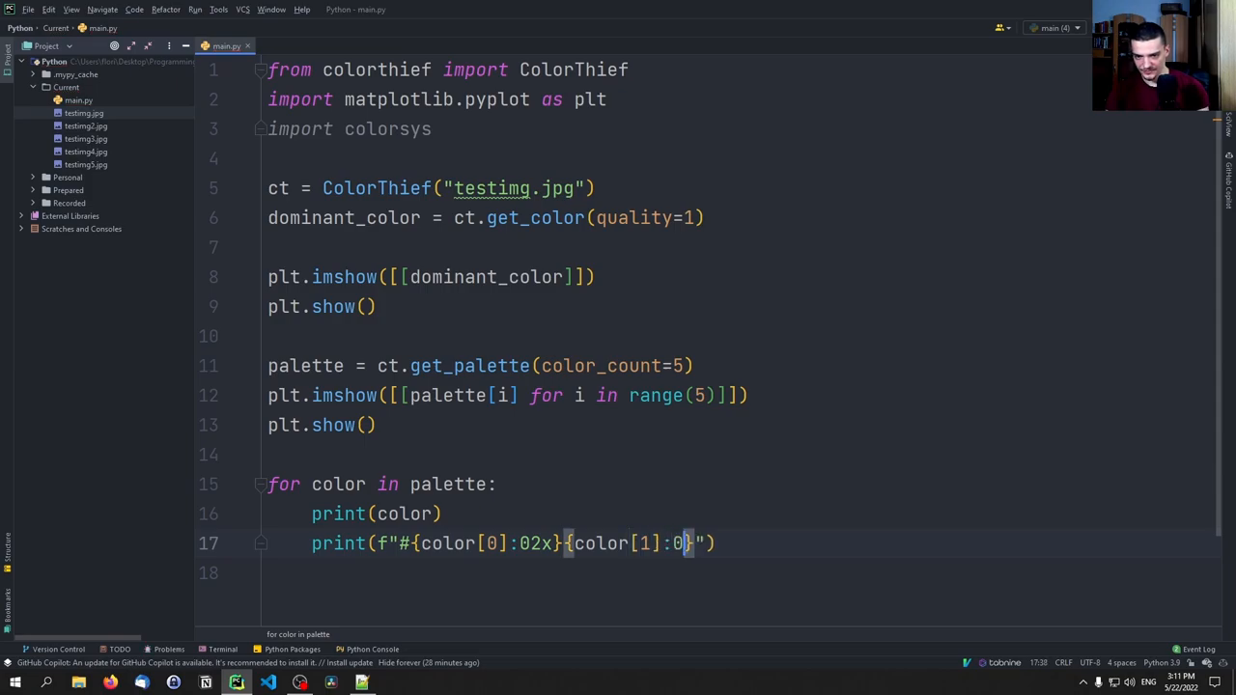
{"action": "type", "text": "2x}{color[2]:02x"}
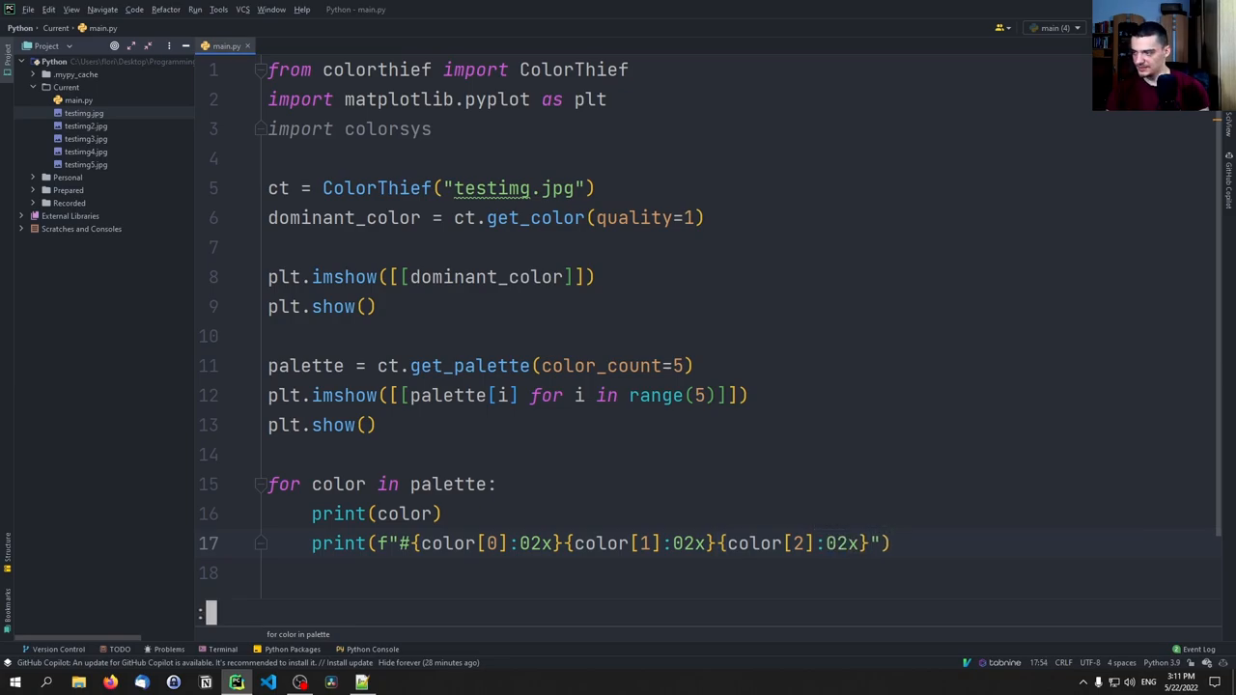
{"action": "key", "text": "enter"}
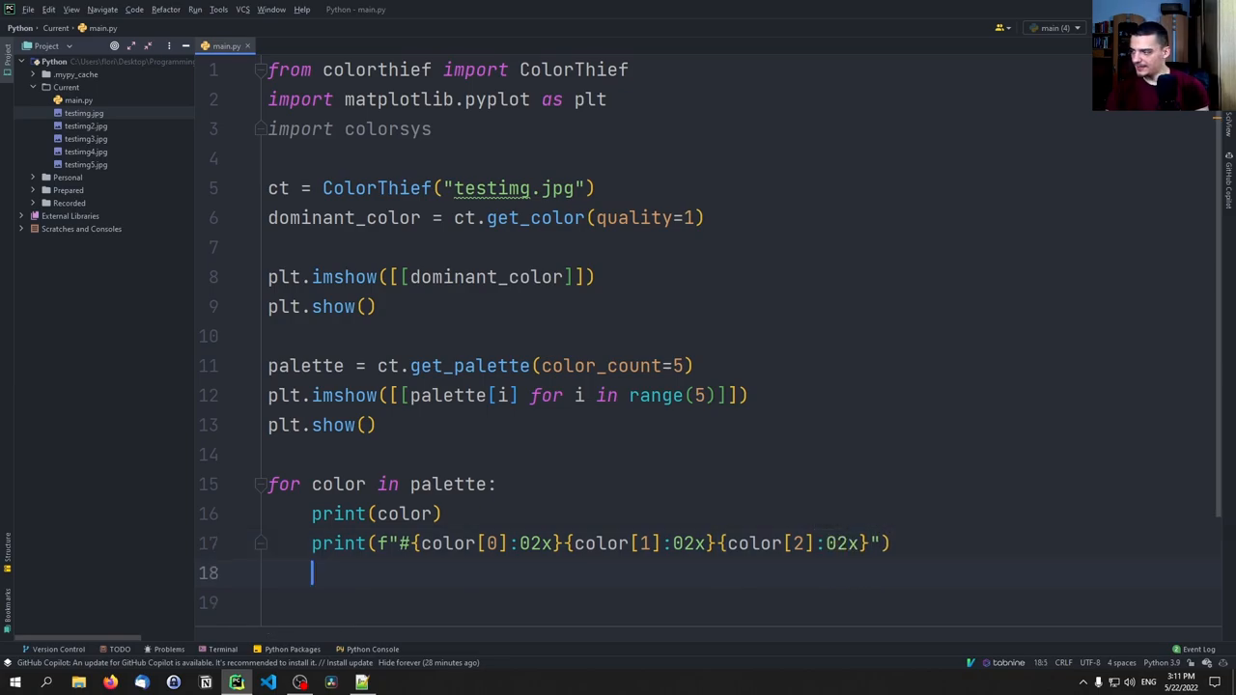
Step: Print colorsys.rgb_to_hsv(*color) and colorsys.rgb_to_hls(*color) for each palette colour
{"action": "type", "text": "print("}
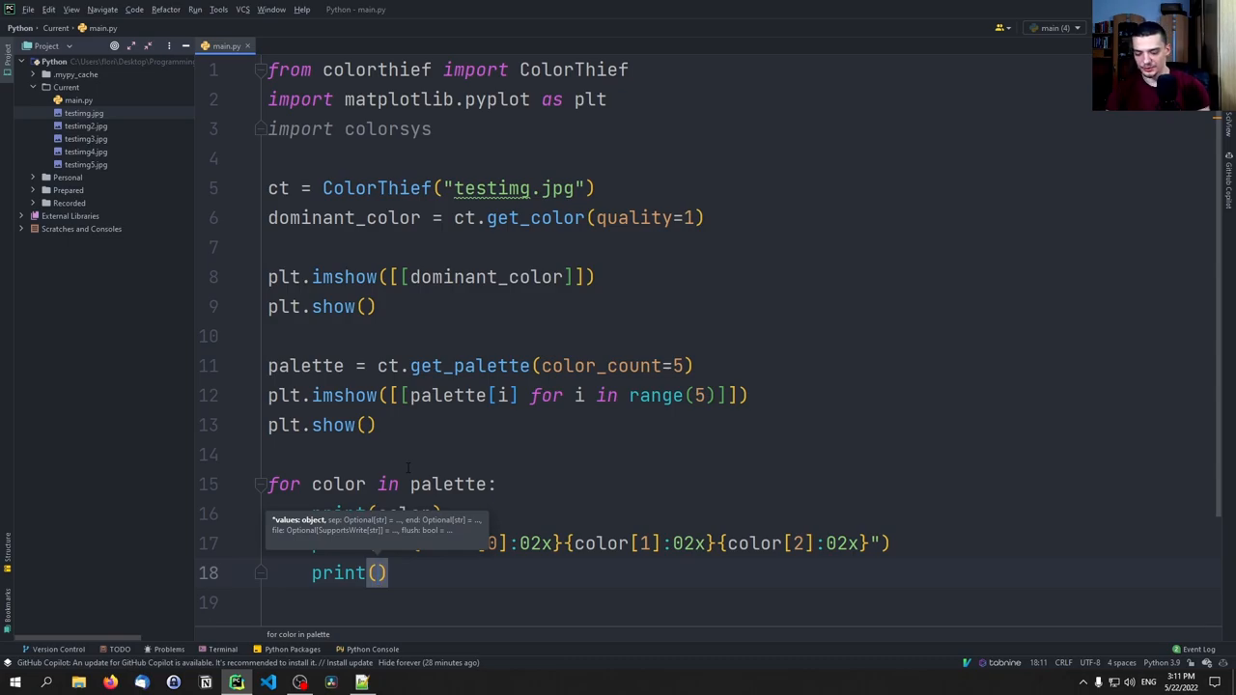
{"action": "type", "text": "colorsys.rgb_to_hsv("}
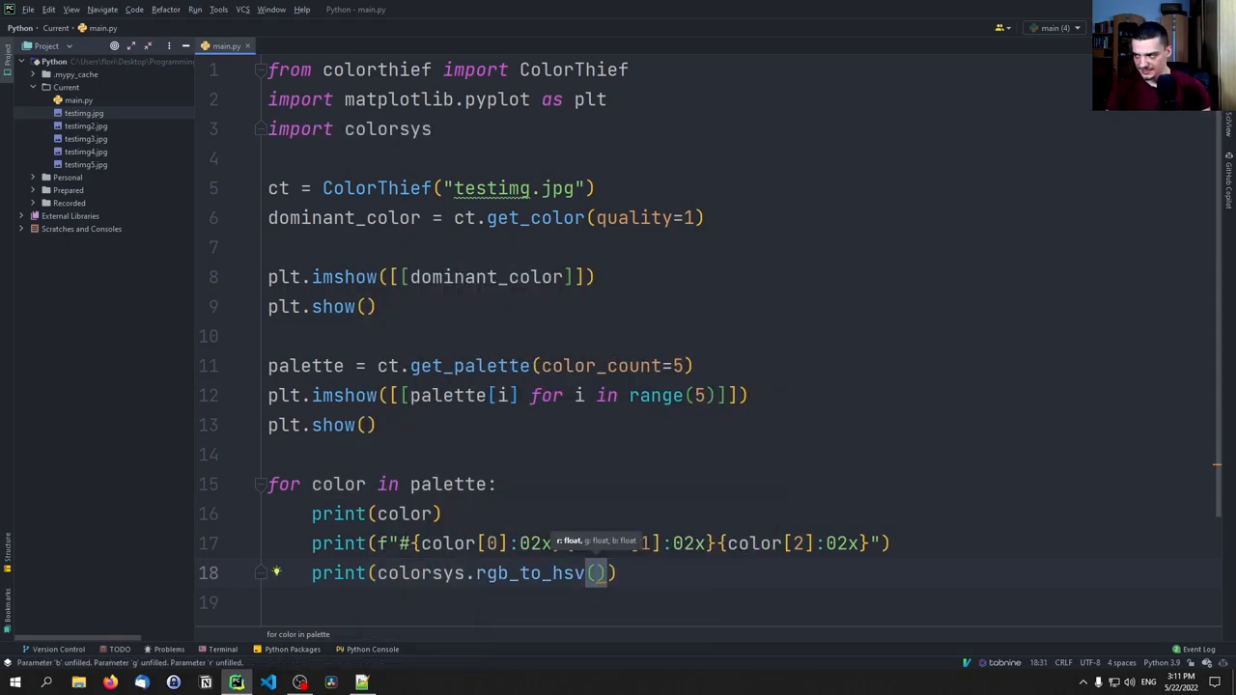
{"action": "type", "text": "*color"}
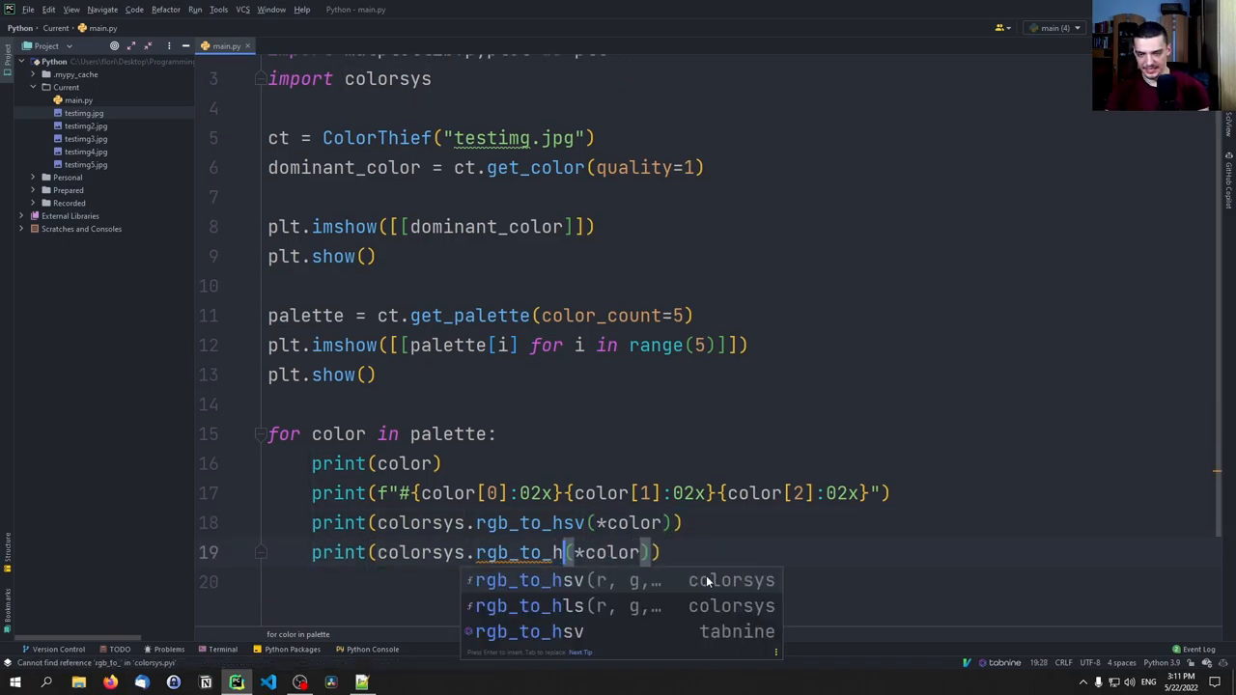
{"action": "left_click", "coordinate": [553, 606]}
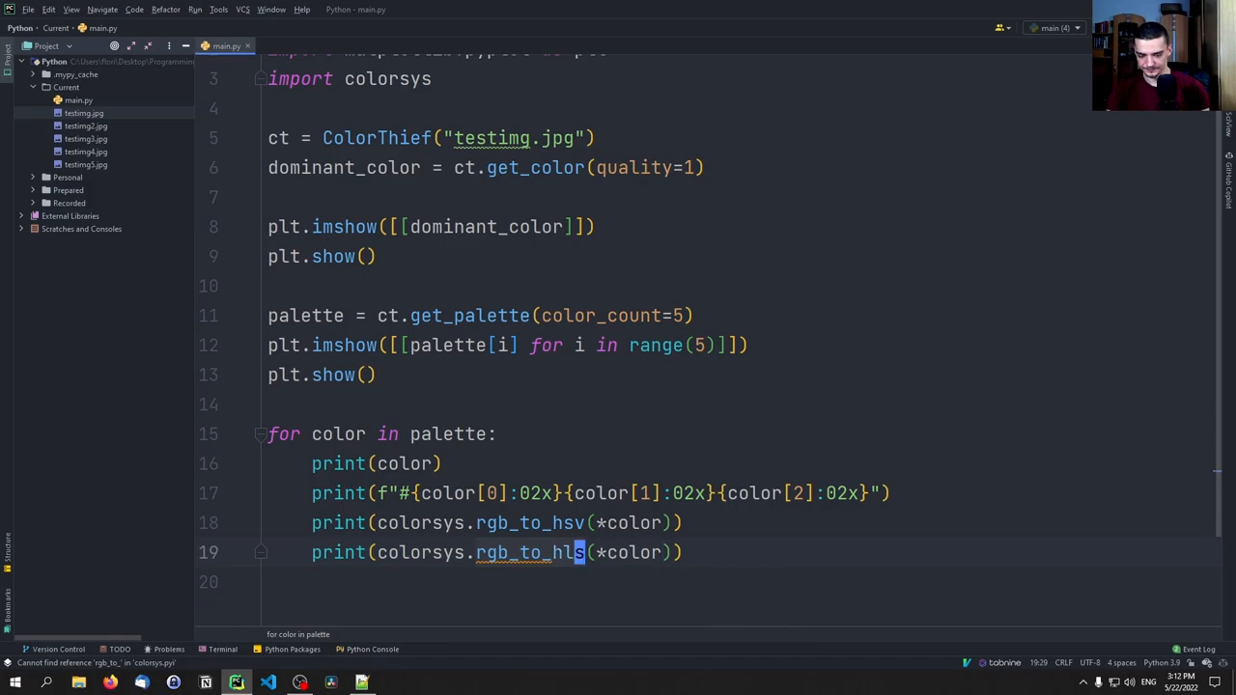